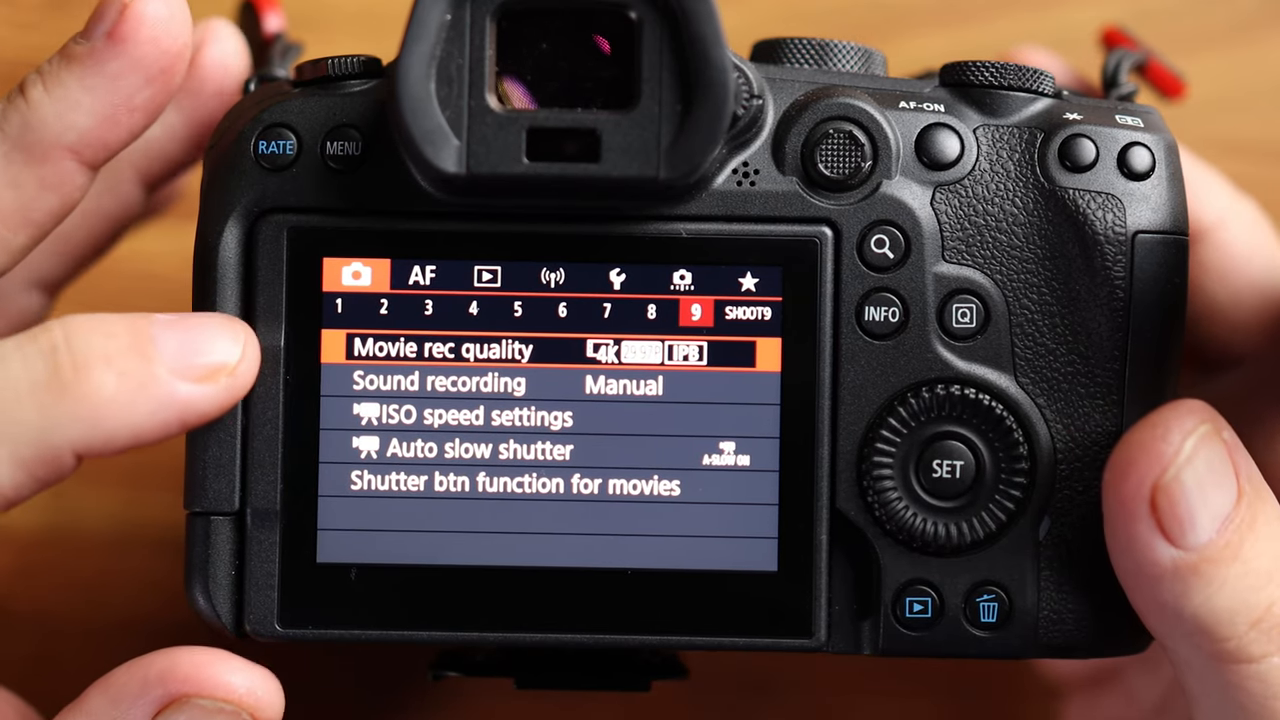
Step: Review playback page 5 with Highlight alert Enable and grid off, then reach network page 1
left_click(944, 460)
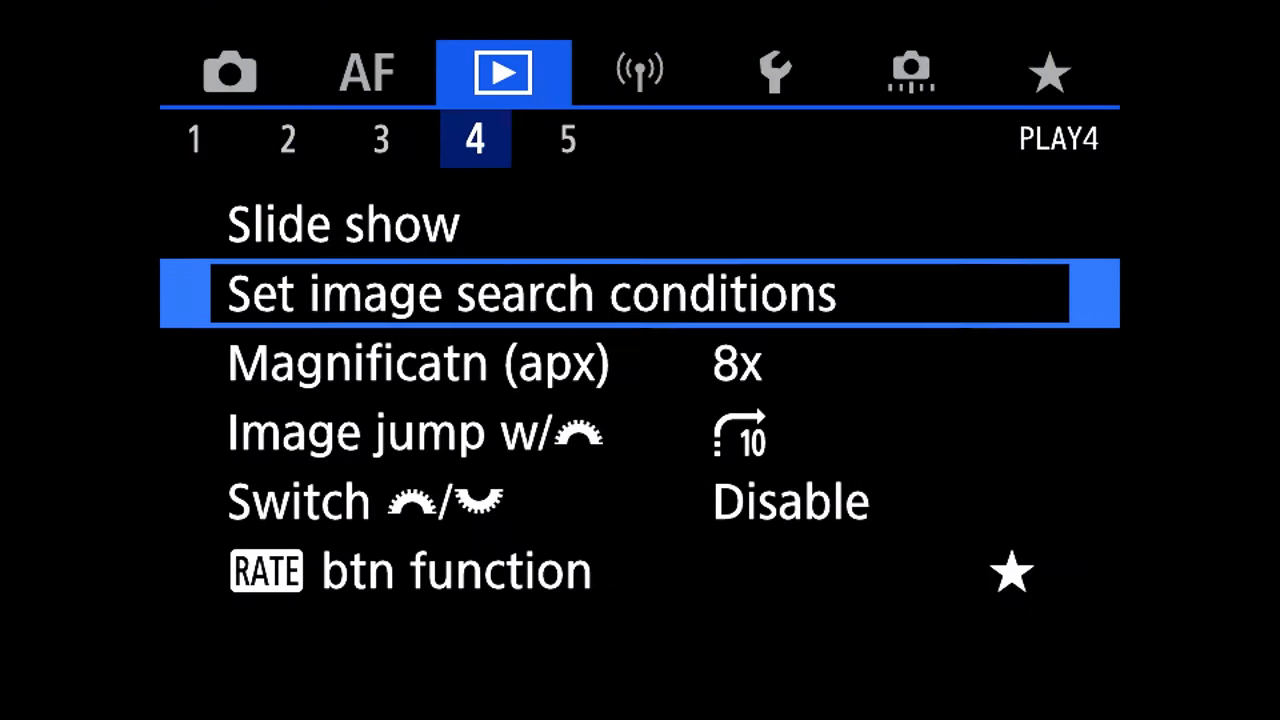
key("Down")
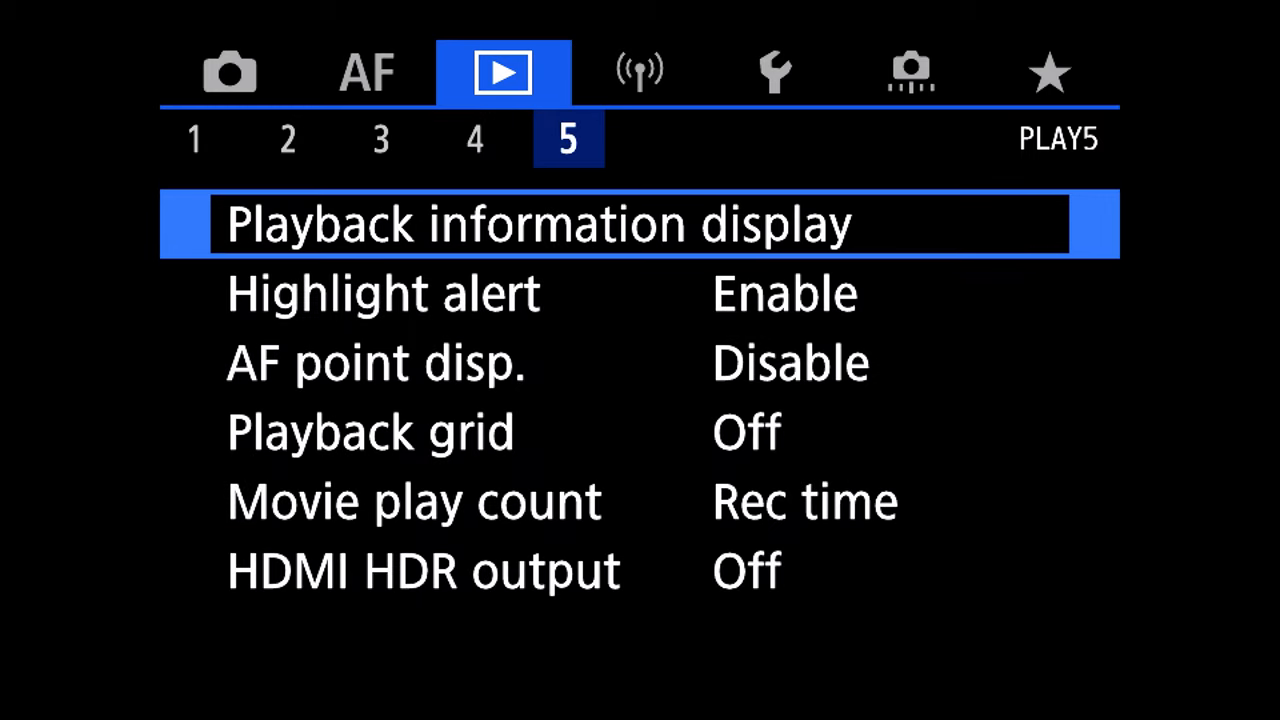
key("Down")
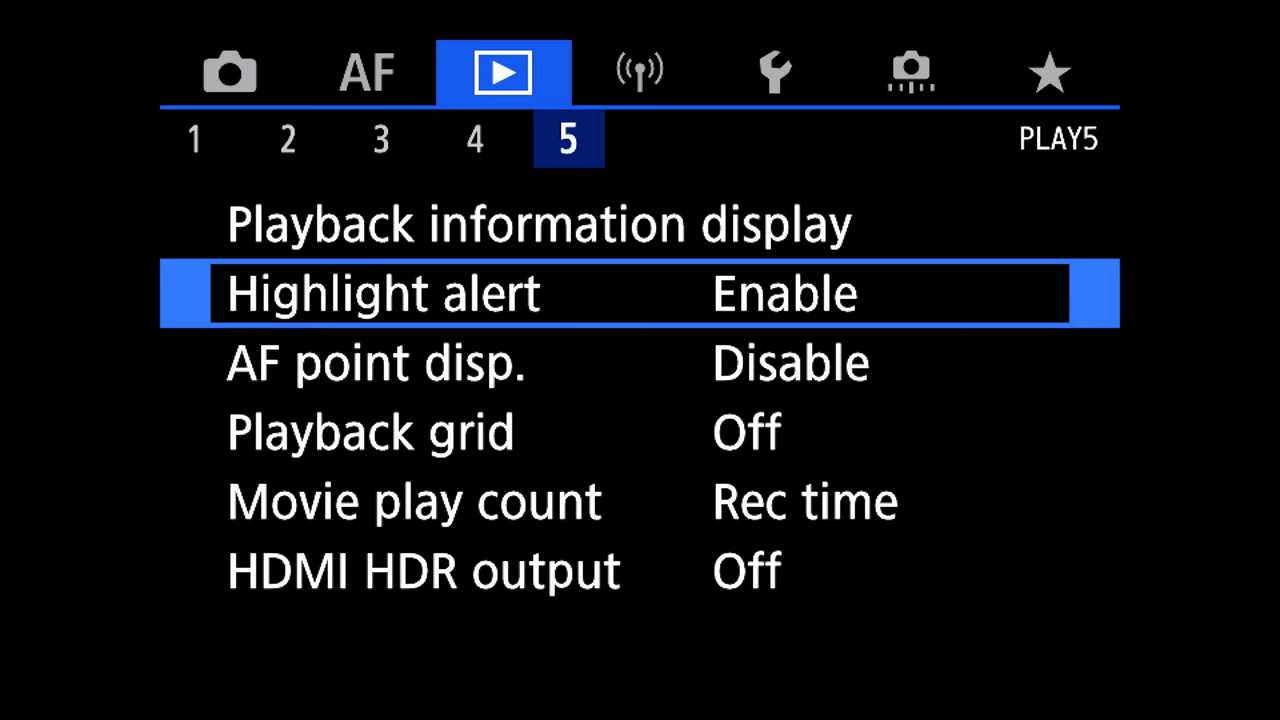
left_click(638, 72)
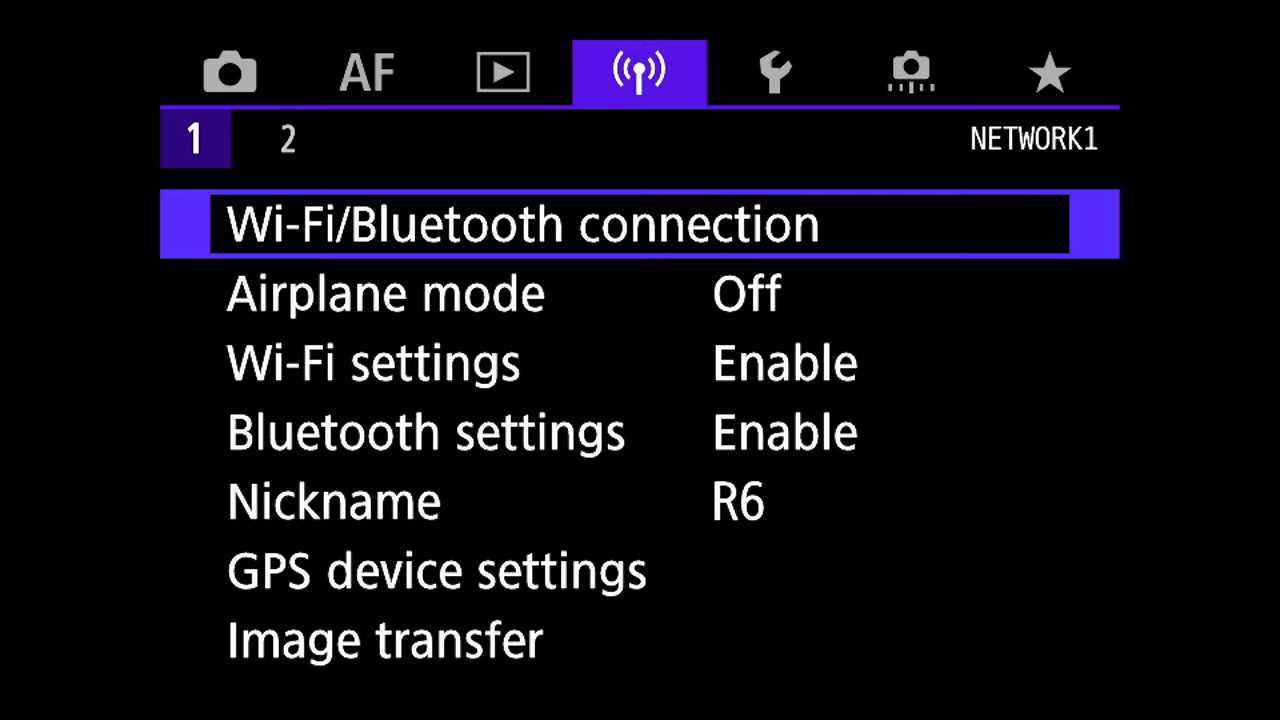
Step: Move from the network page (Wi-Fi/Bluetooth on, airplane mode off) to setup page 1
left_click(776, 72)
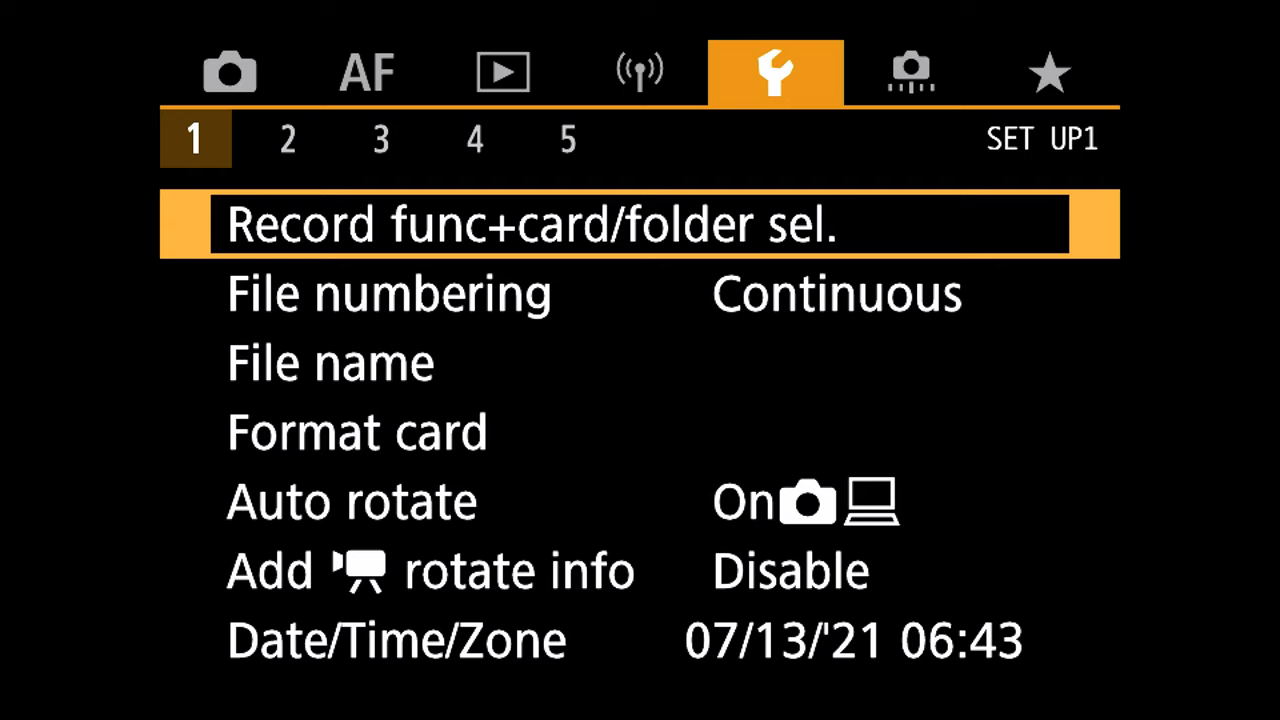
Step: Set photo and movie recording to Rec. to multiple cards, then reach setup page 2 (English, NTSC)
left_click(532, 224)
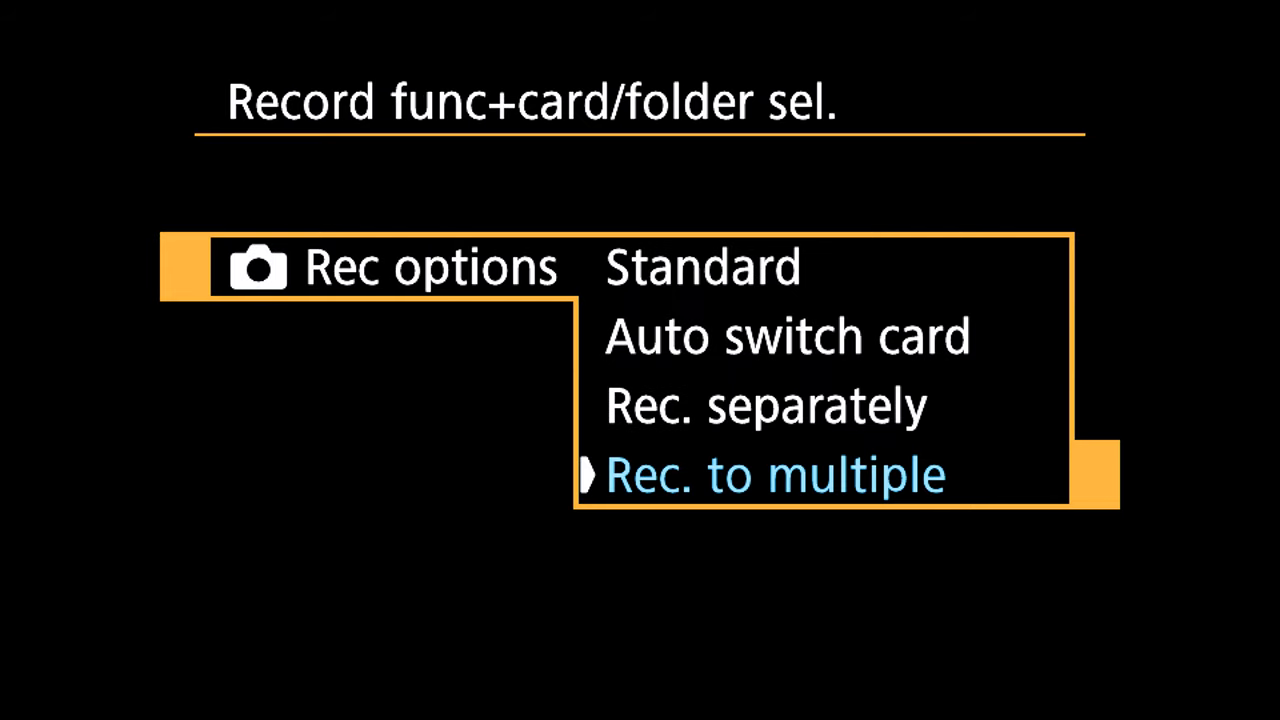
left_click(776, 474)
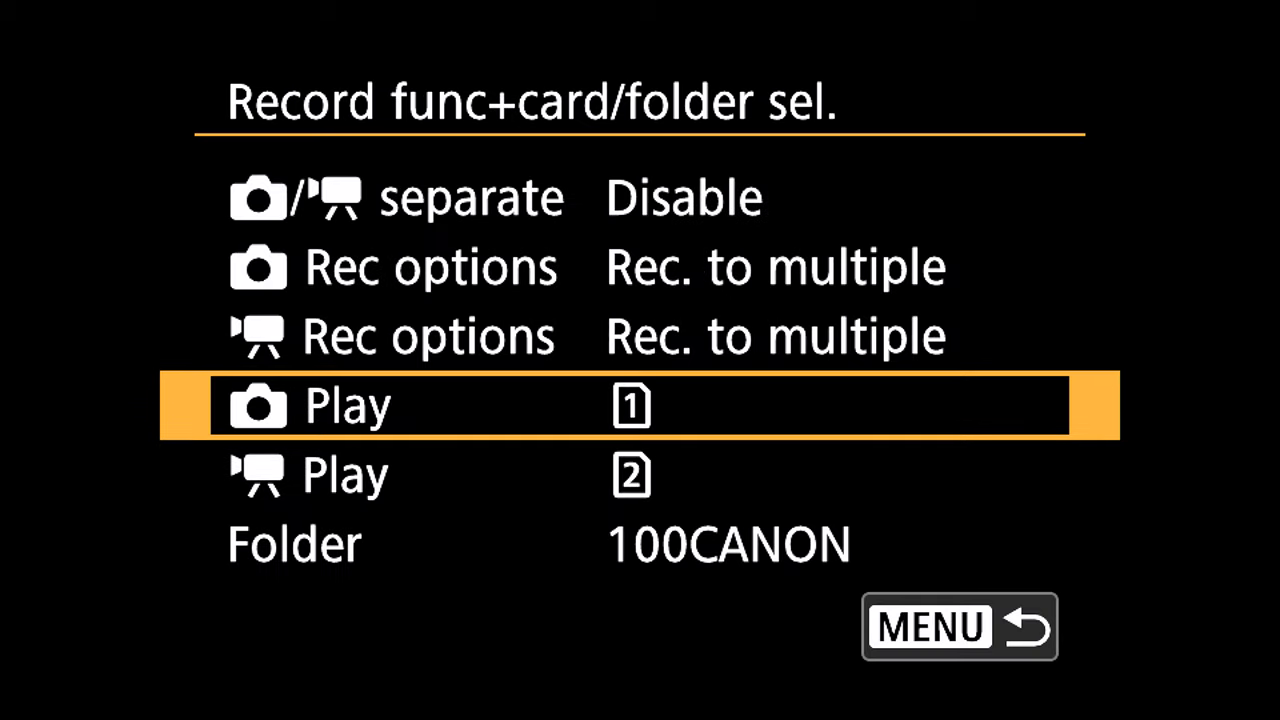
key("Down")
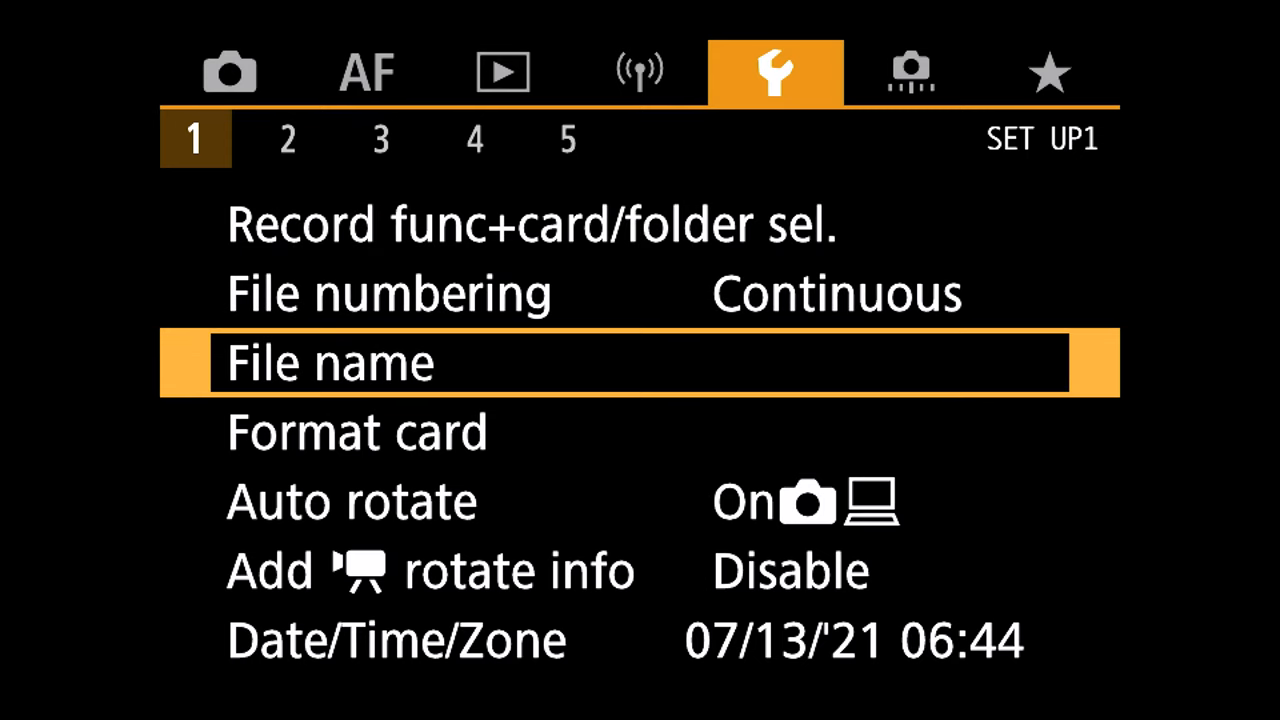
key("down")
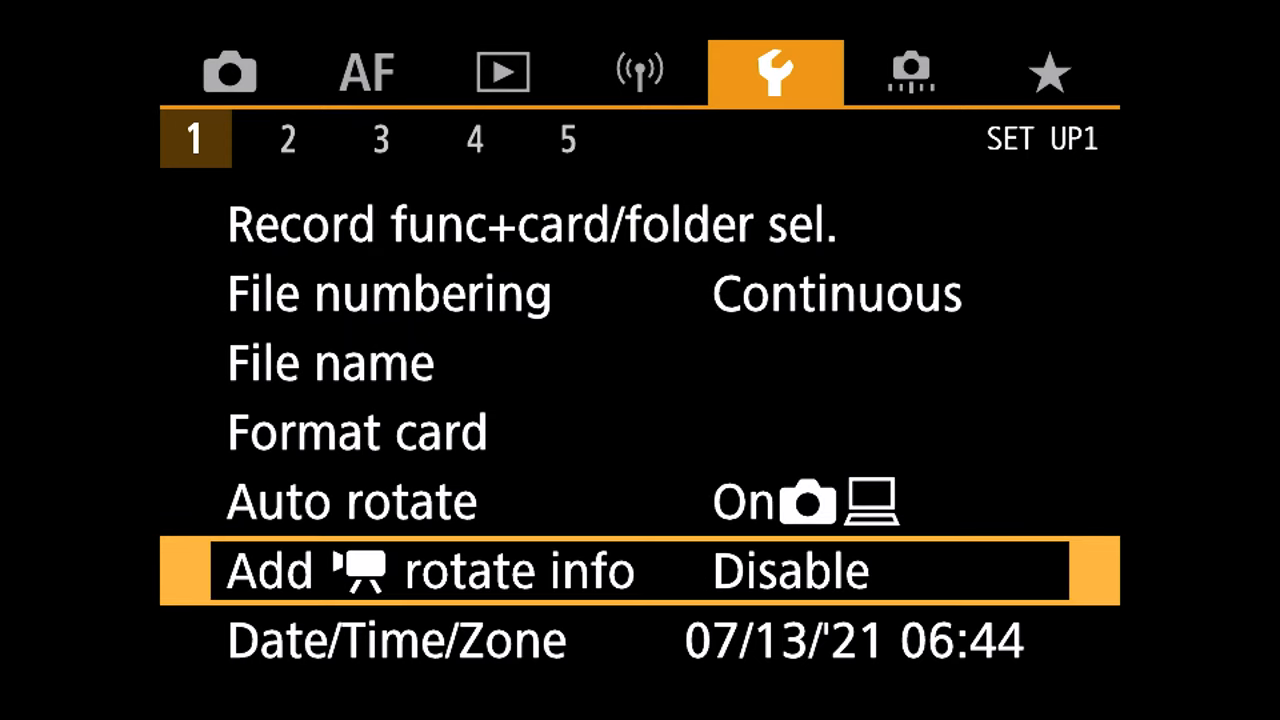
left_click(288, 138)
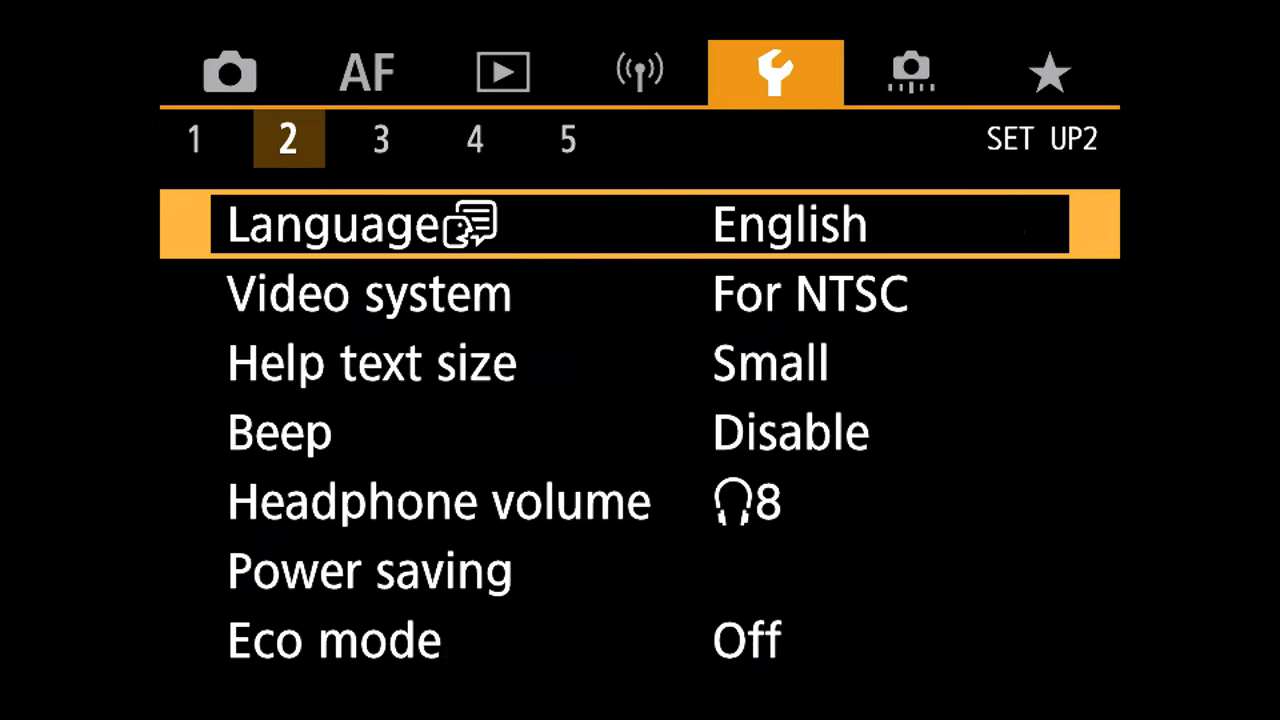
Step: Confirm Power saving as Display off 30 min. and Auto power off Disable, then reach setup page 3
key("Down")
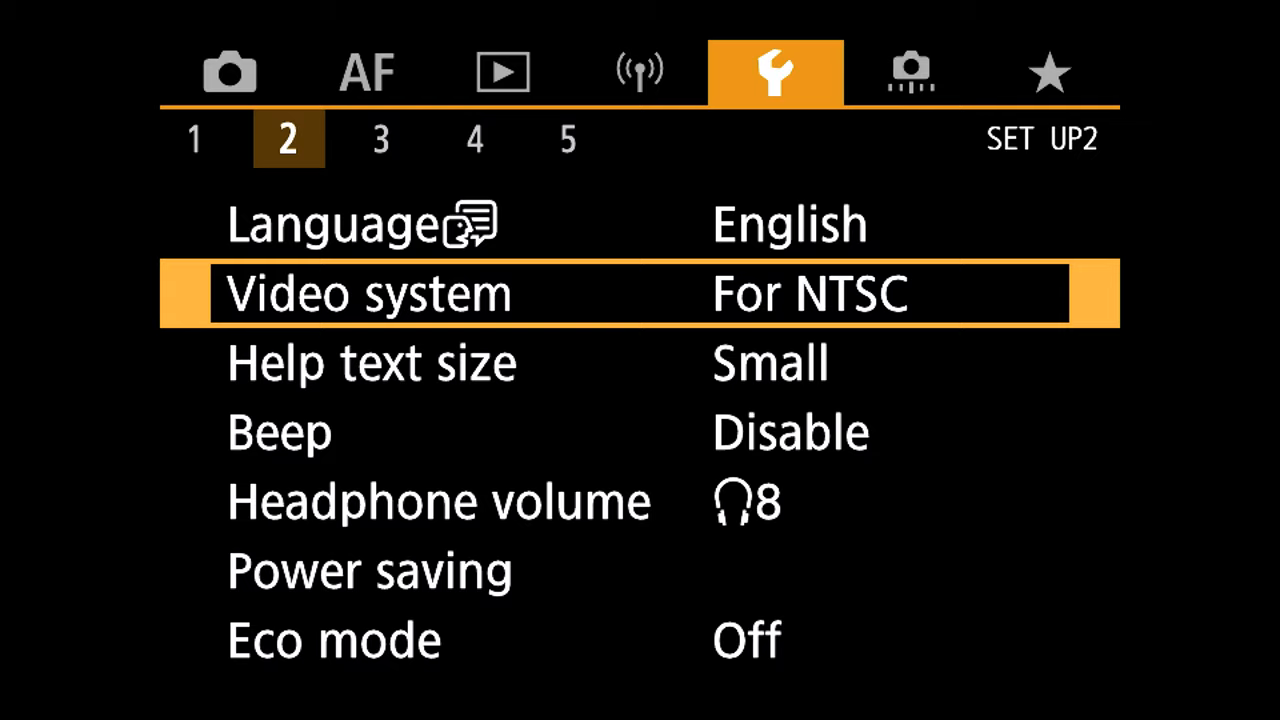
key("down")
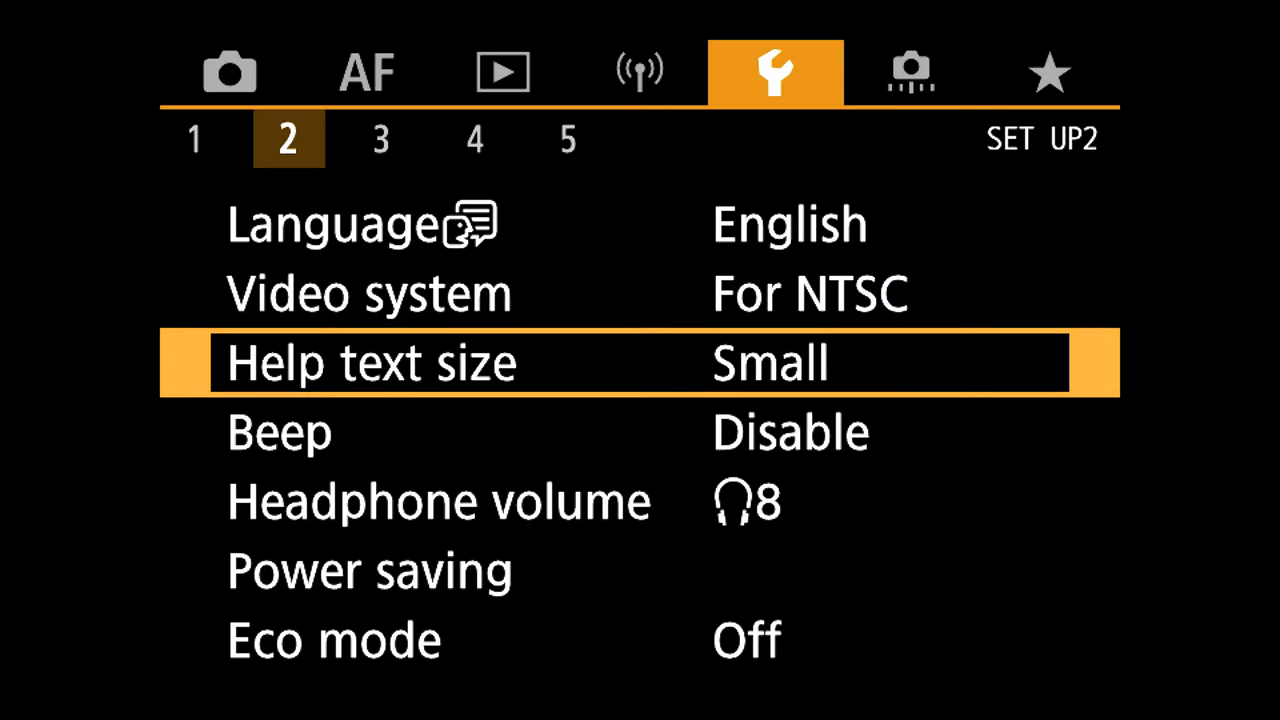
key("Down")
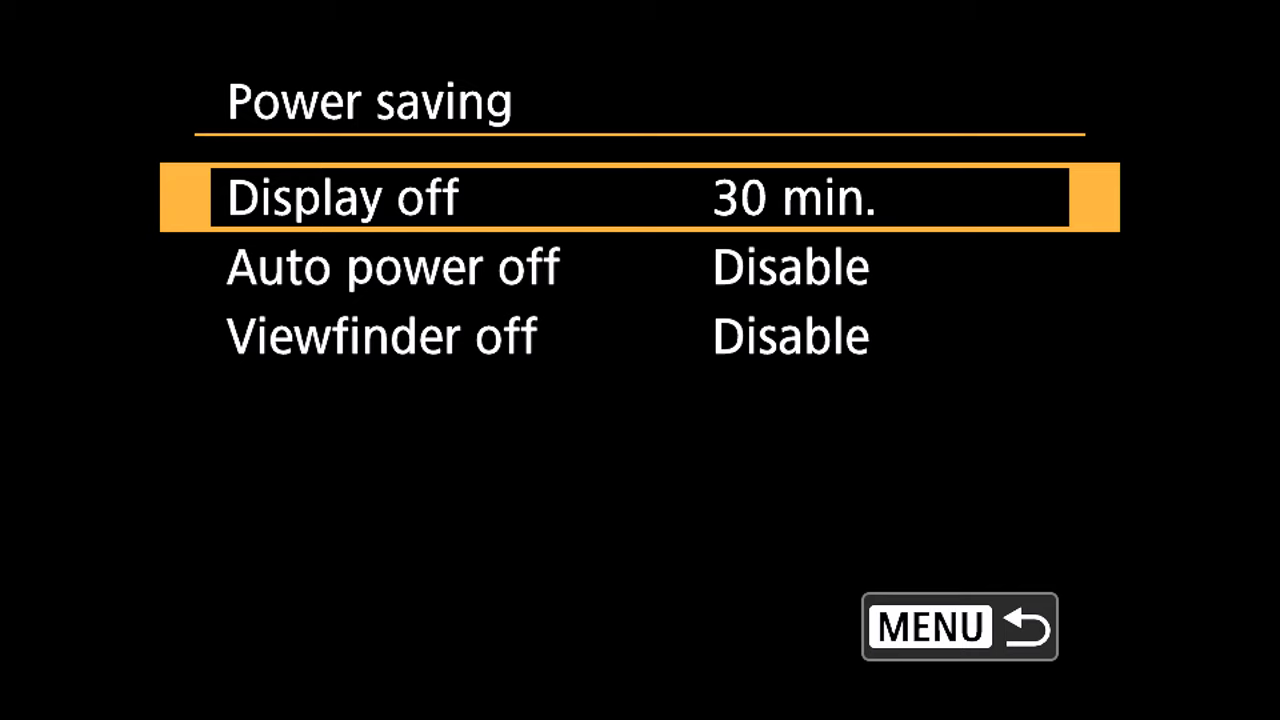
key("down")
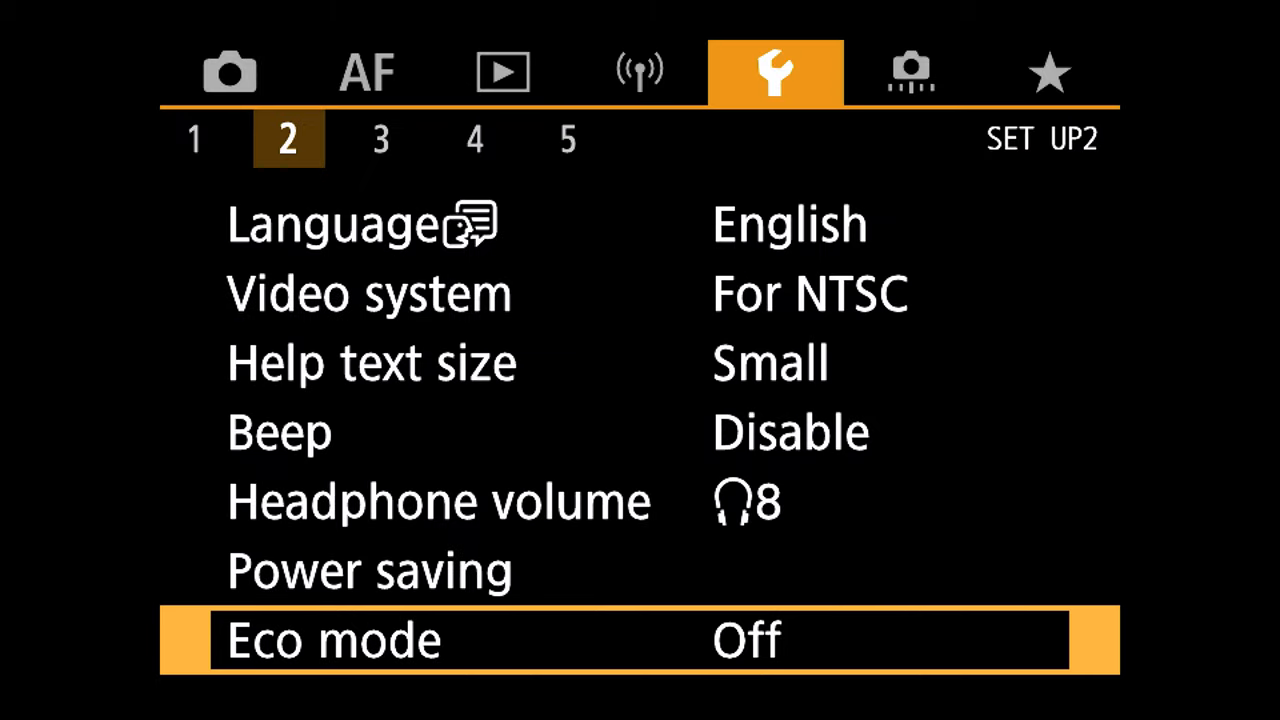
left_click(380, 138)
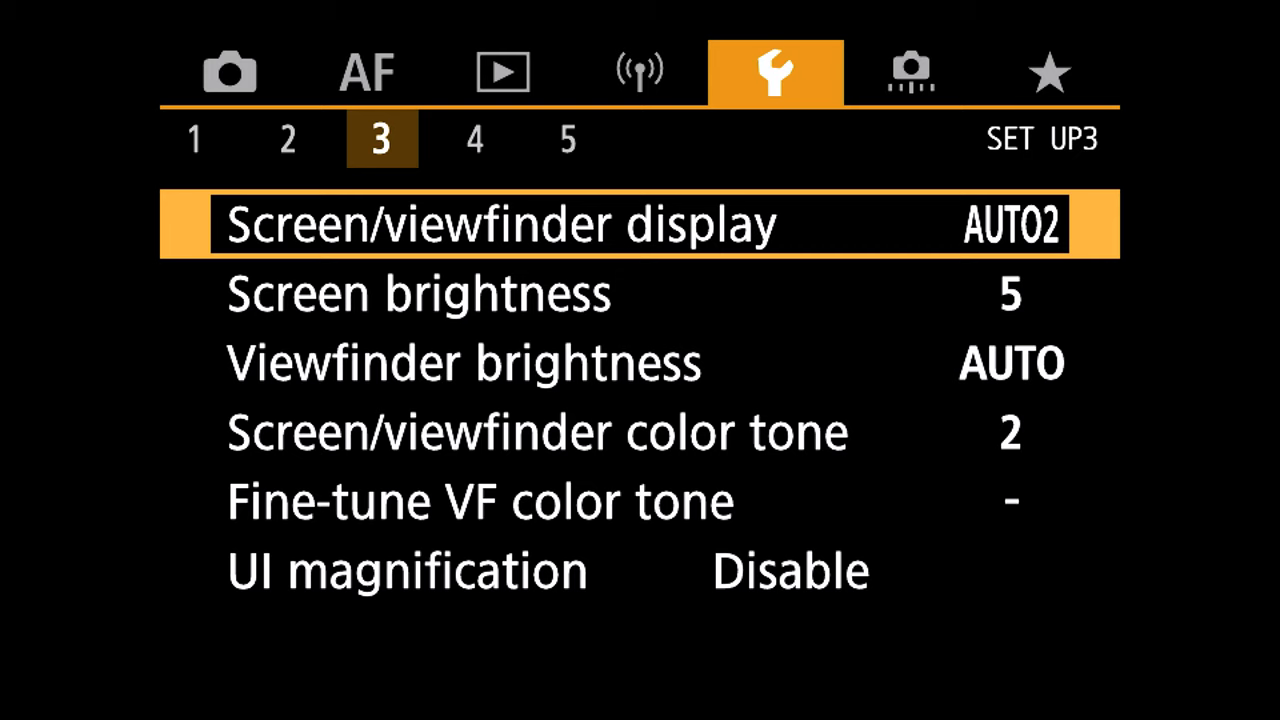
Step: Step through setup pages 3-5 up to firmware 1.4.0 and land on custom functions page 2
key("Down")
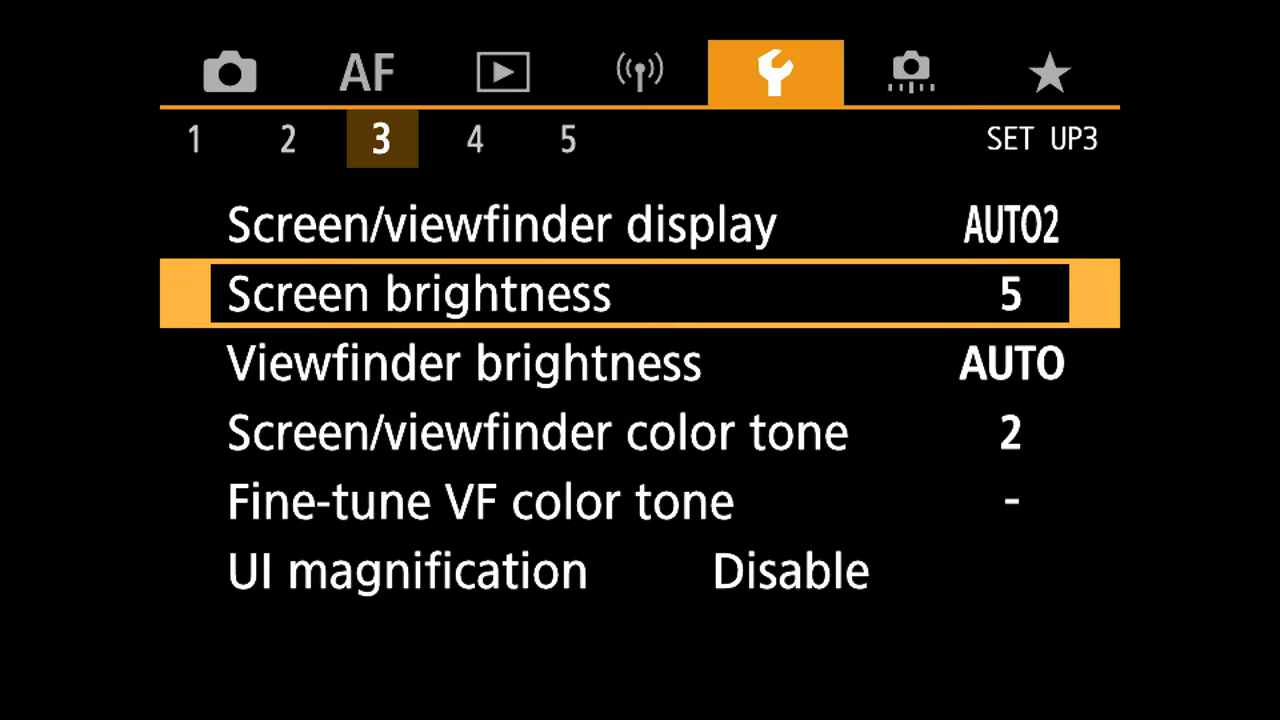
key("down")
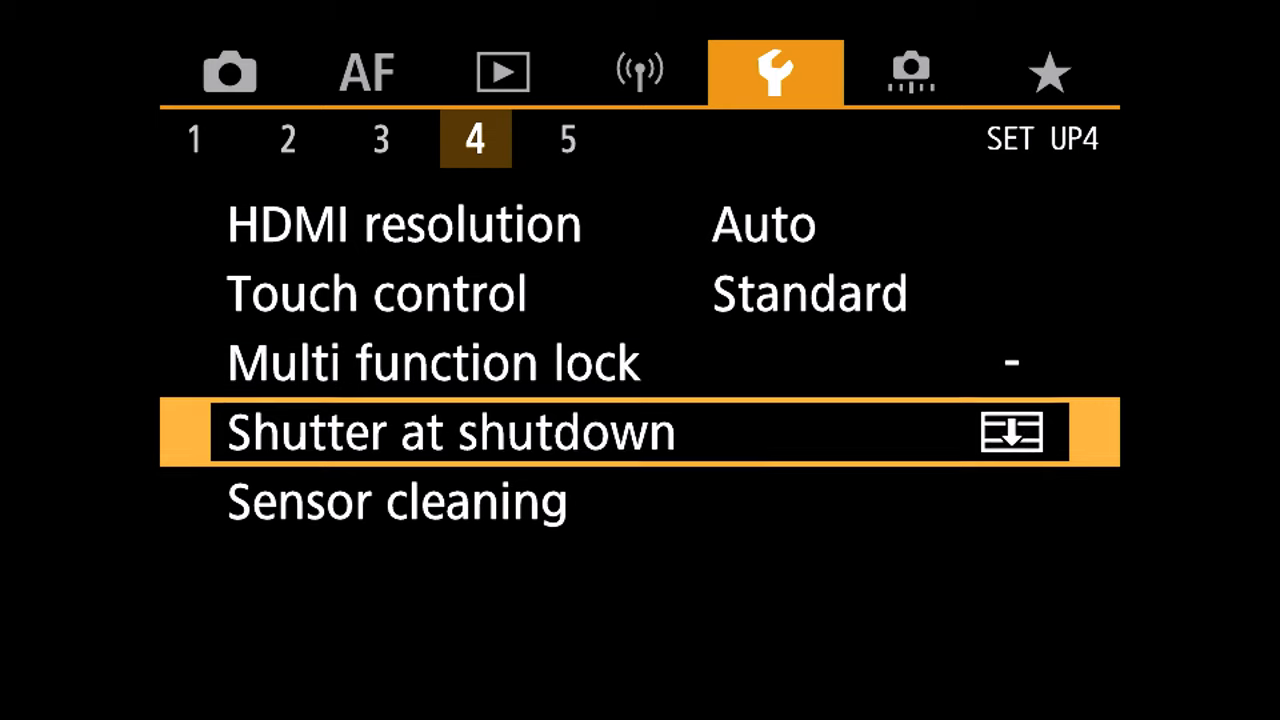
left_click(568, 138)
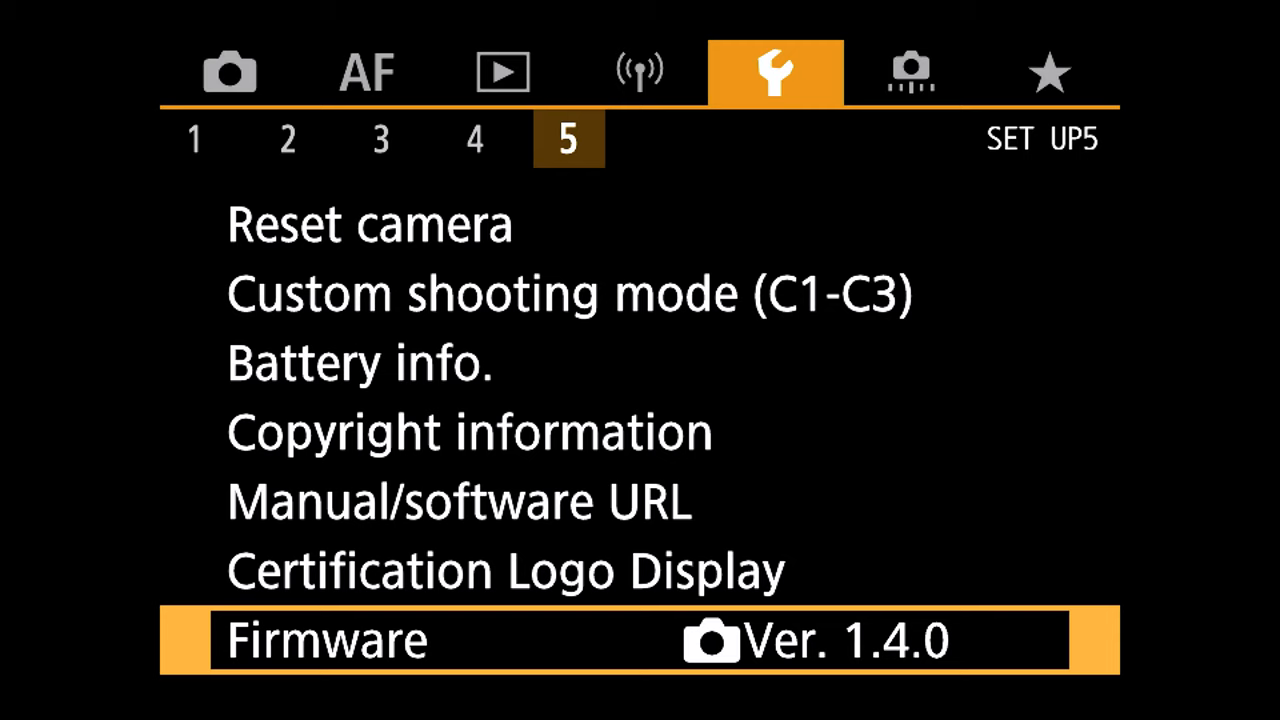
left_click(912, 72)
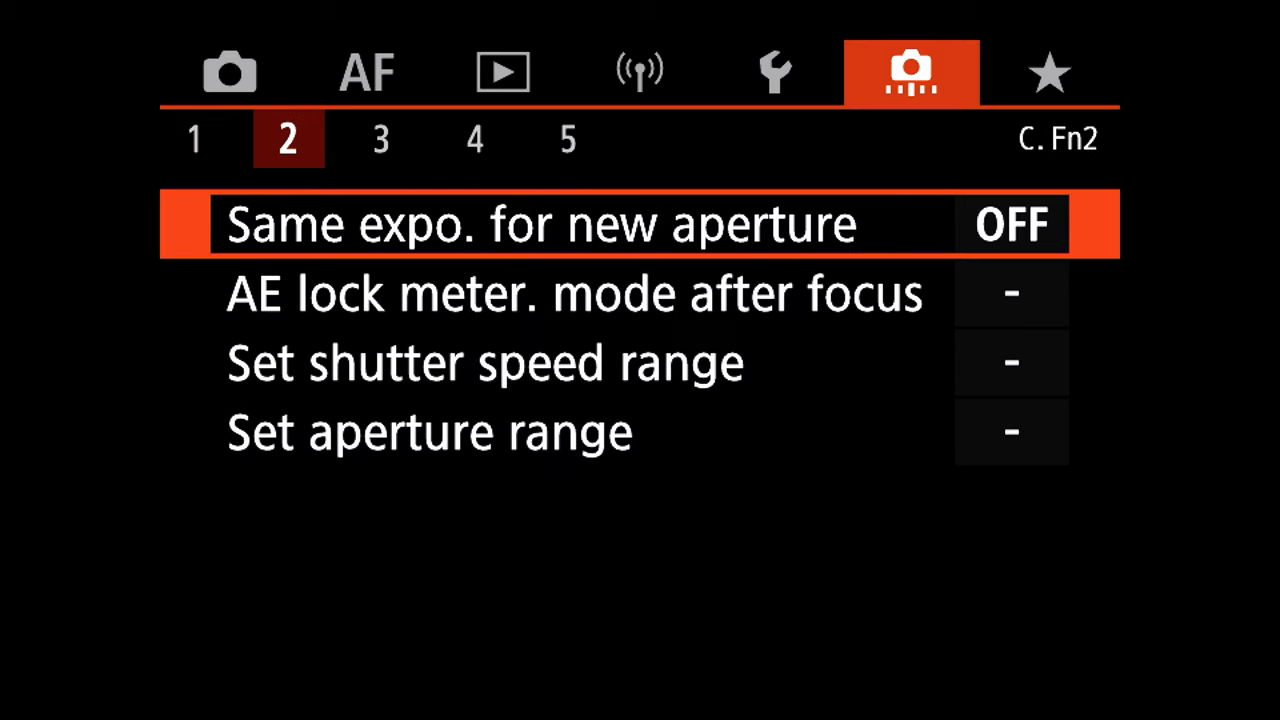
Step: From C.Fn3, enter the Customize buttons screen showing shutter half-press as metering start
left_click(380, 138)
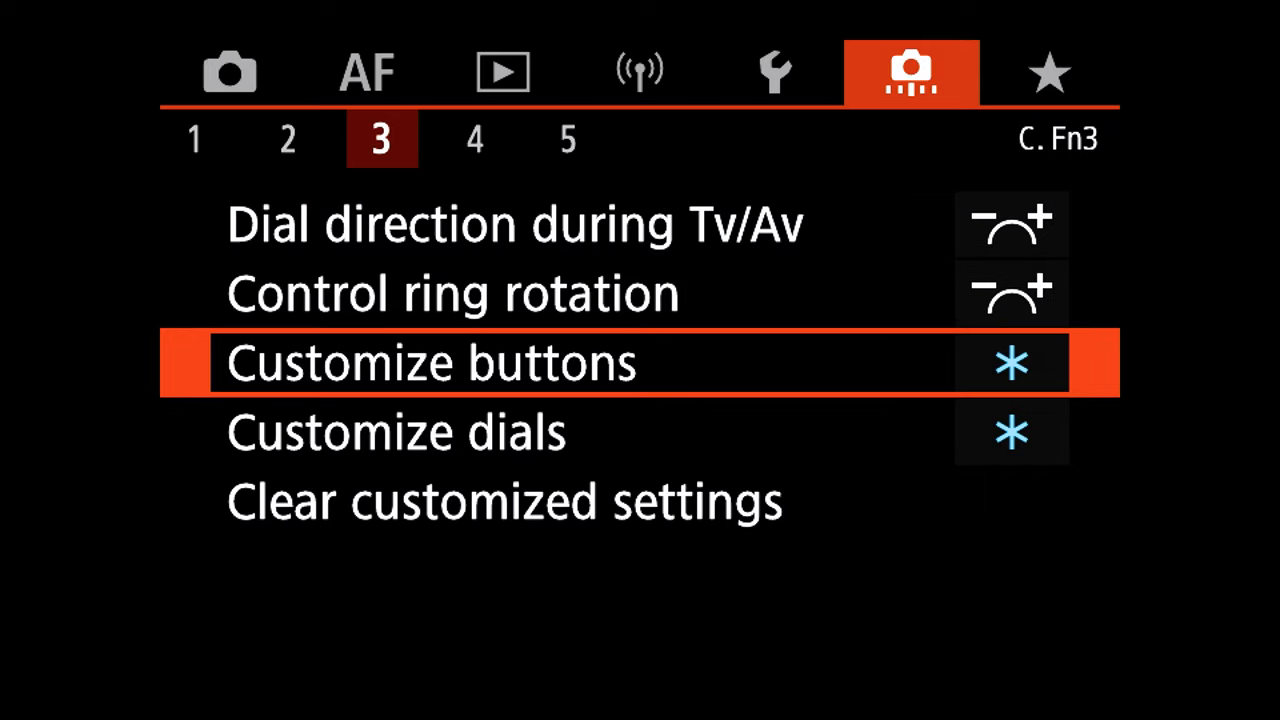
key("Down")
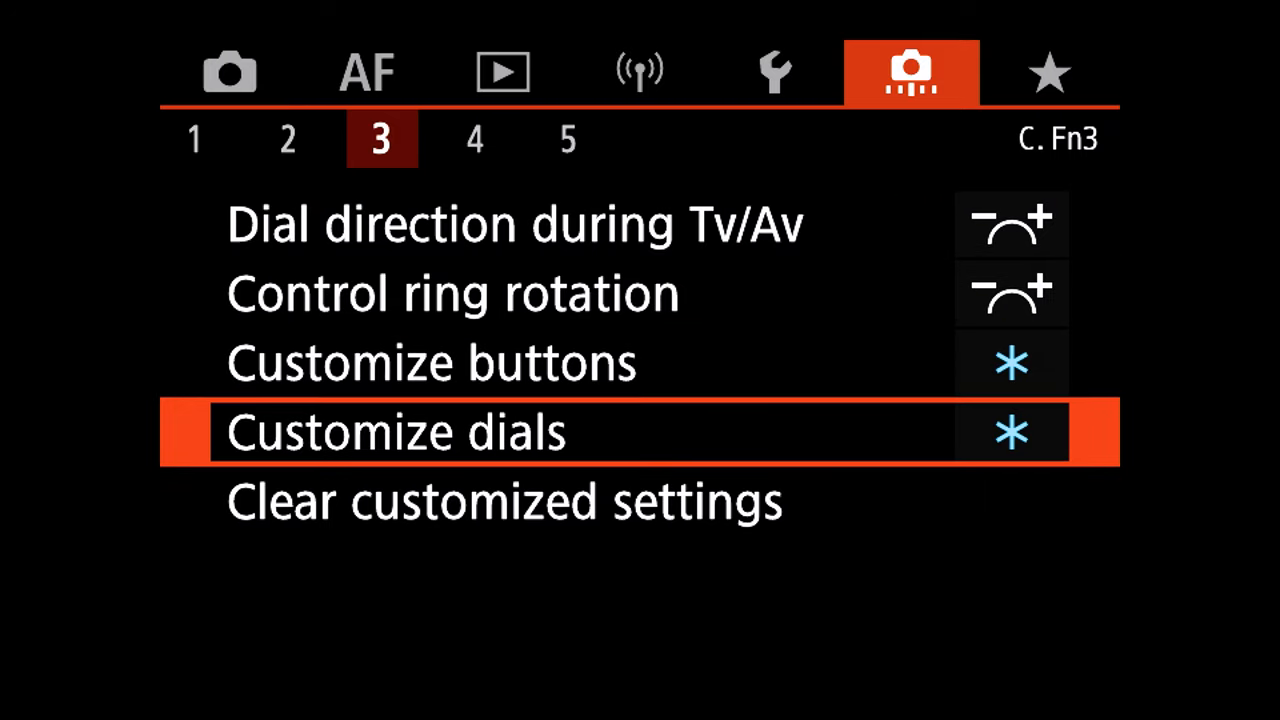
key("up")
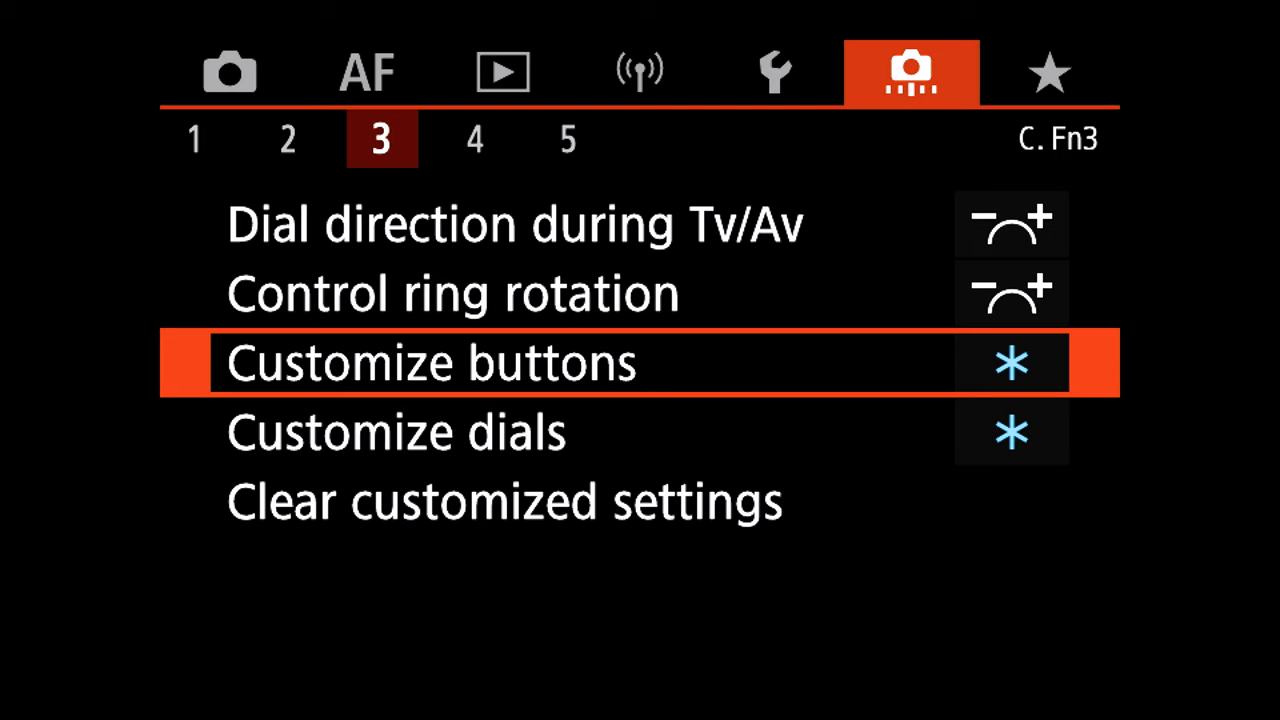
left_click(430, 362)
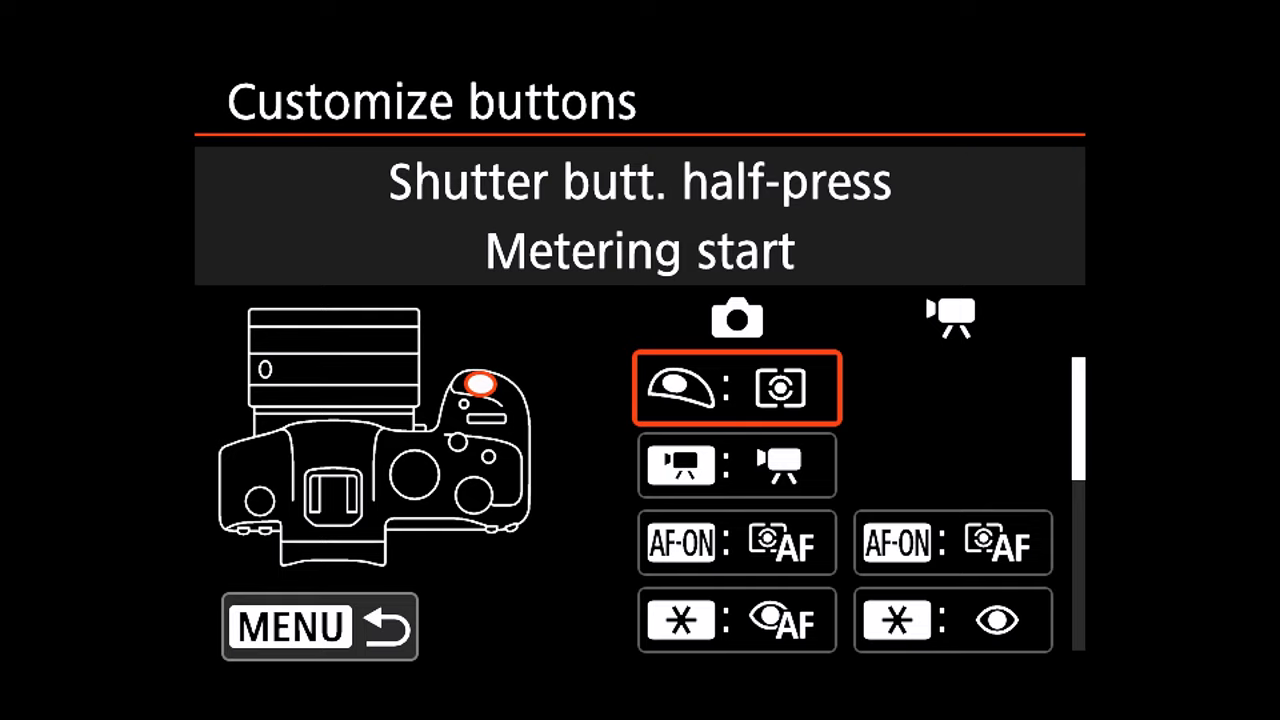
Step: Assign the AE Lock button to Eye Detection AF, review DOF preview, and return to C.Fn3
left_click(736, 388)
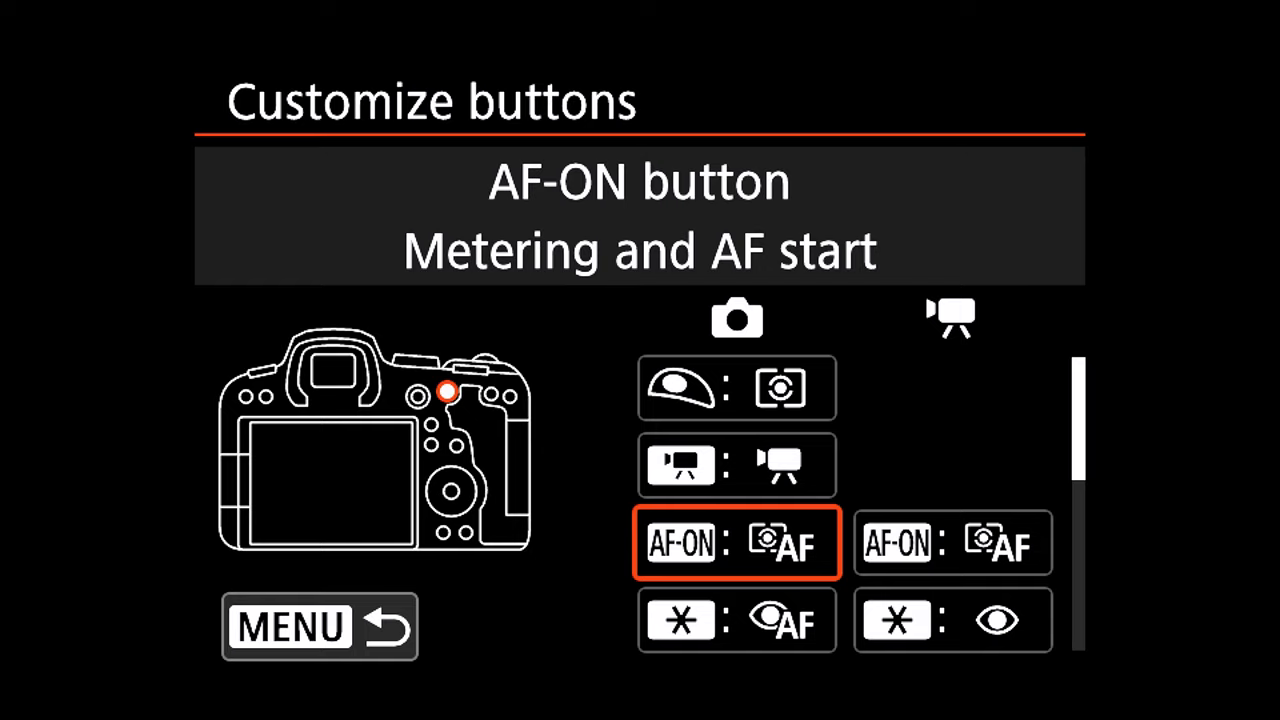
scroll("down", 3)
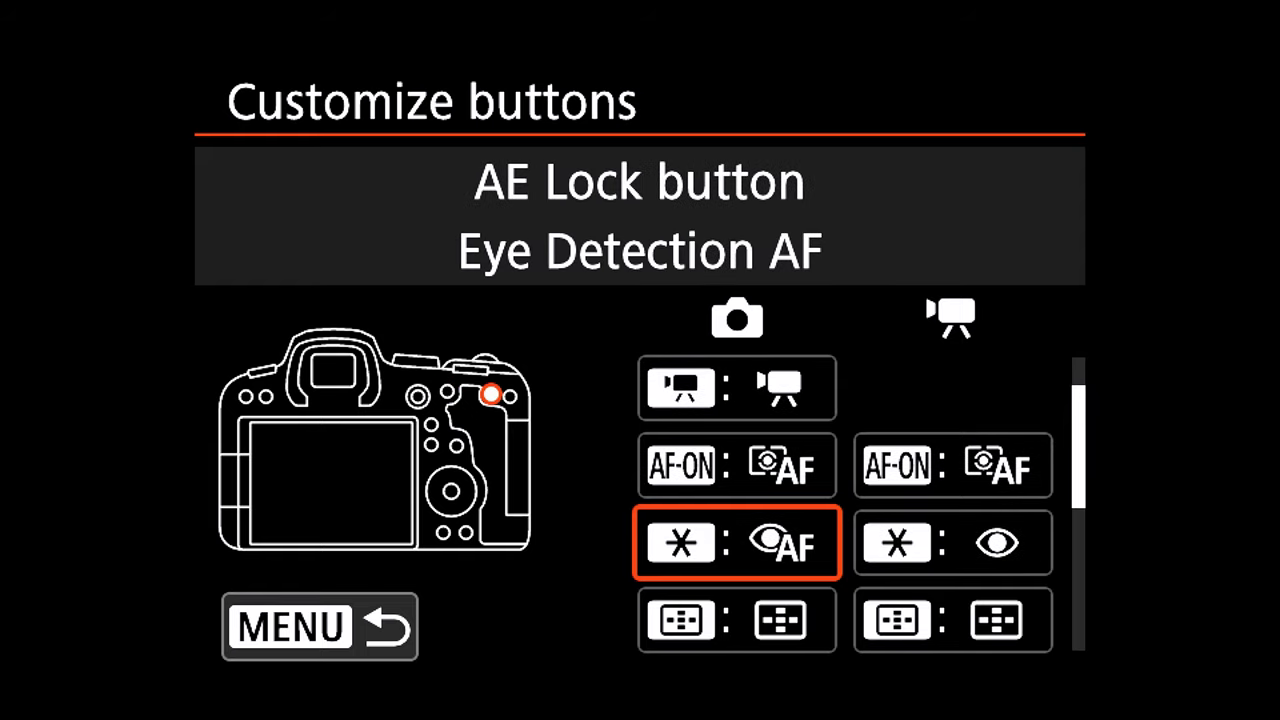
left_click(736, 544)
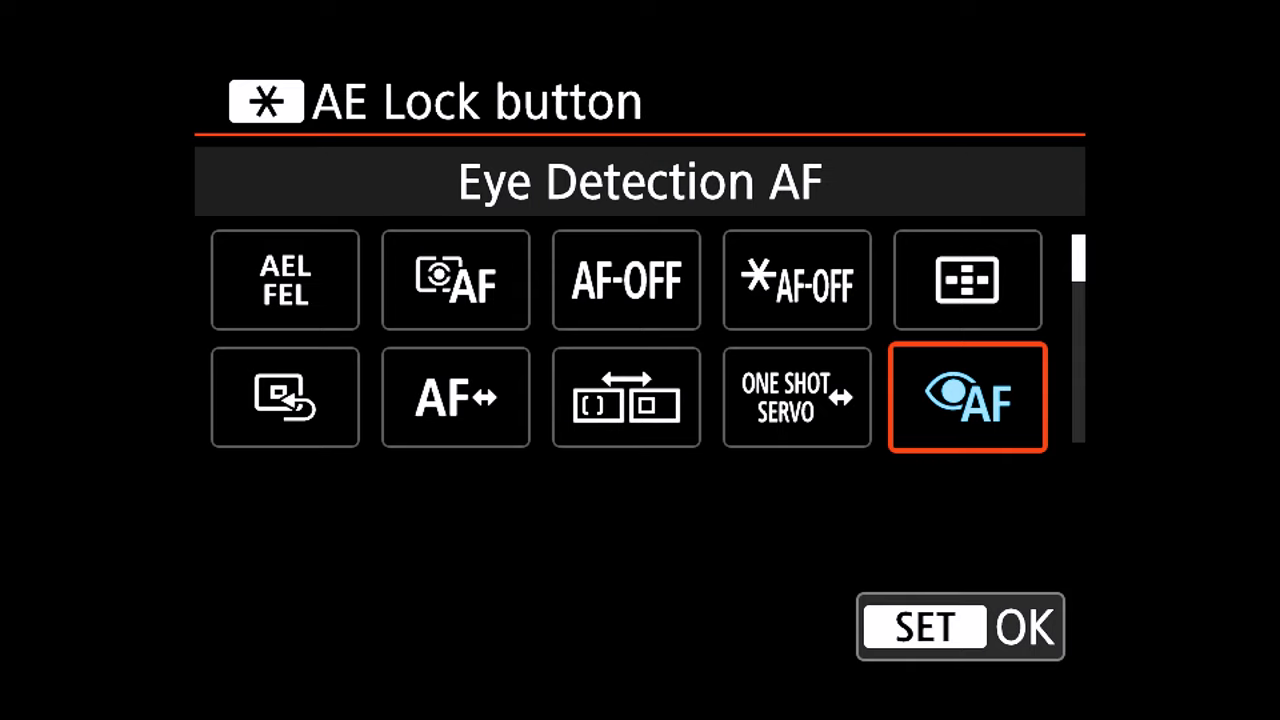
left_click(958, 626)
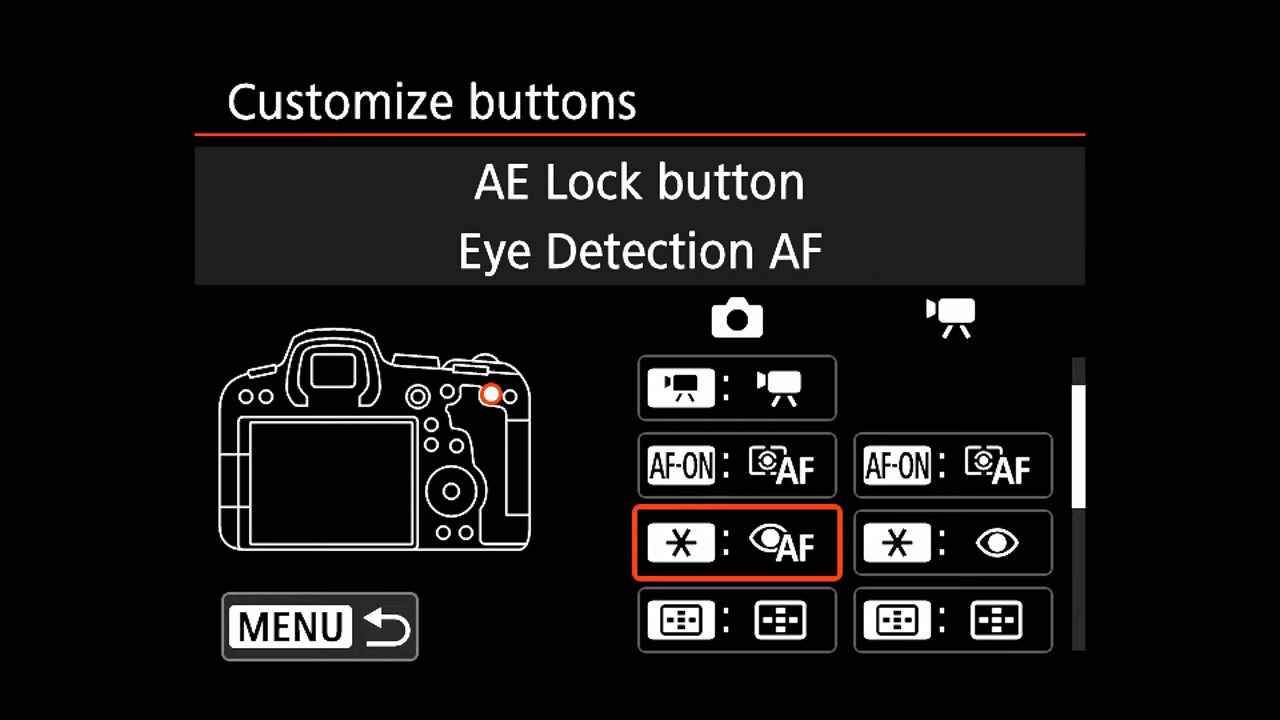
scroll("down", 3)
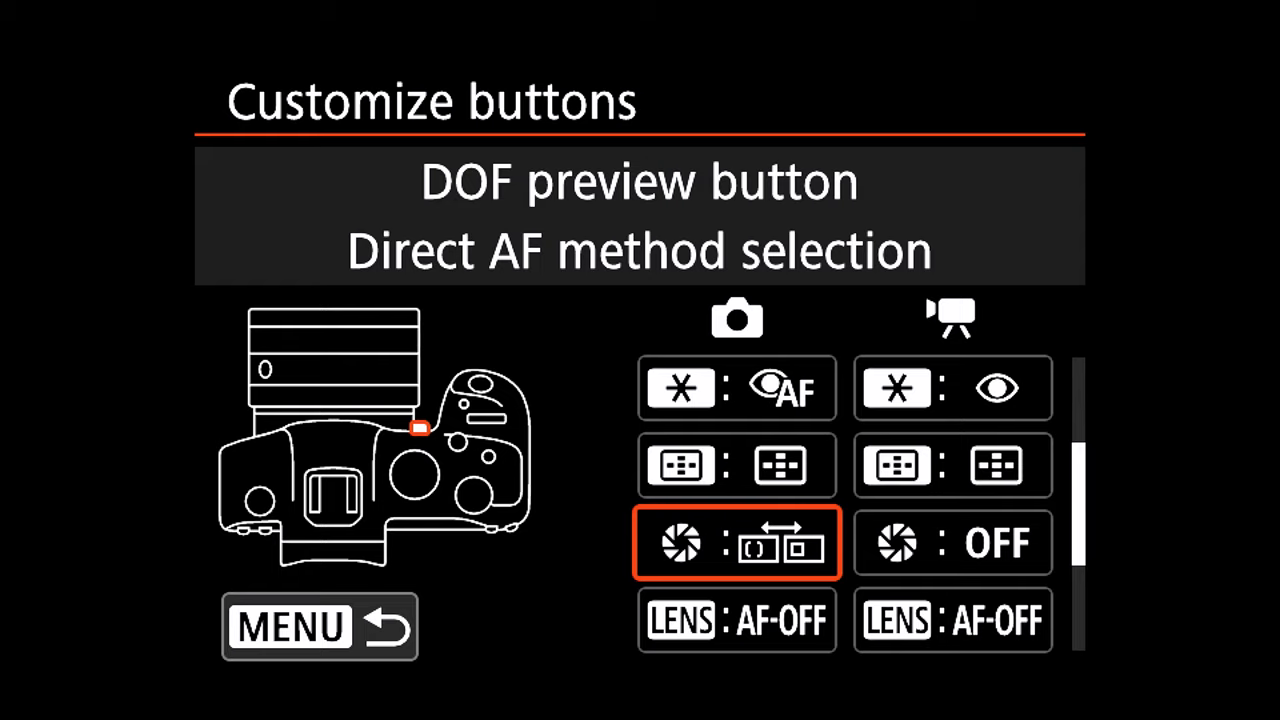
left_click(736, 544)
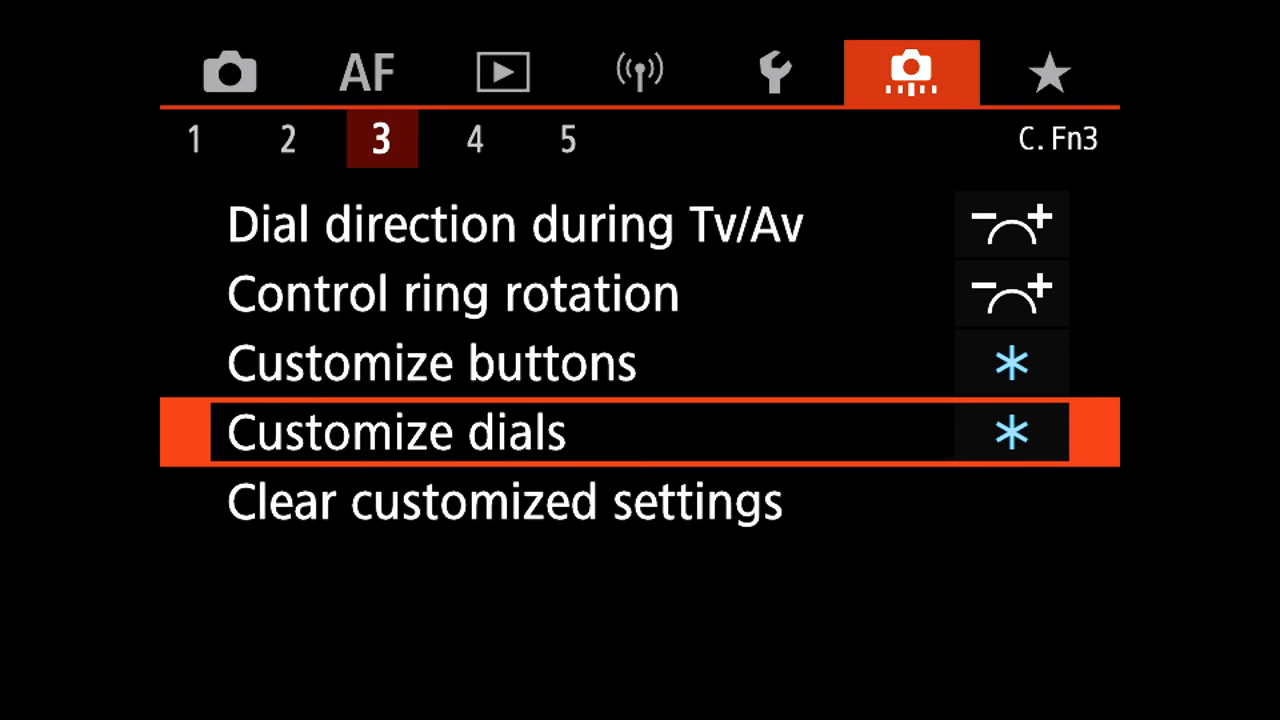
Step: Review C.Fn4 (Add cropping information) and C.Fn5, then land on My Menu 1 showing 4K 29.97P IPB
left_click(396, 432)
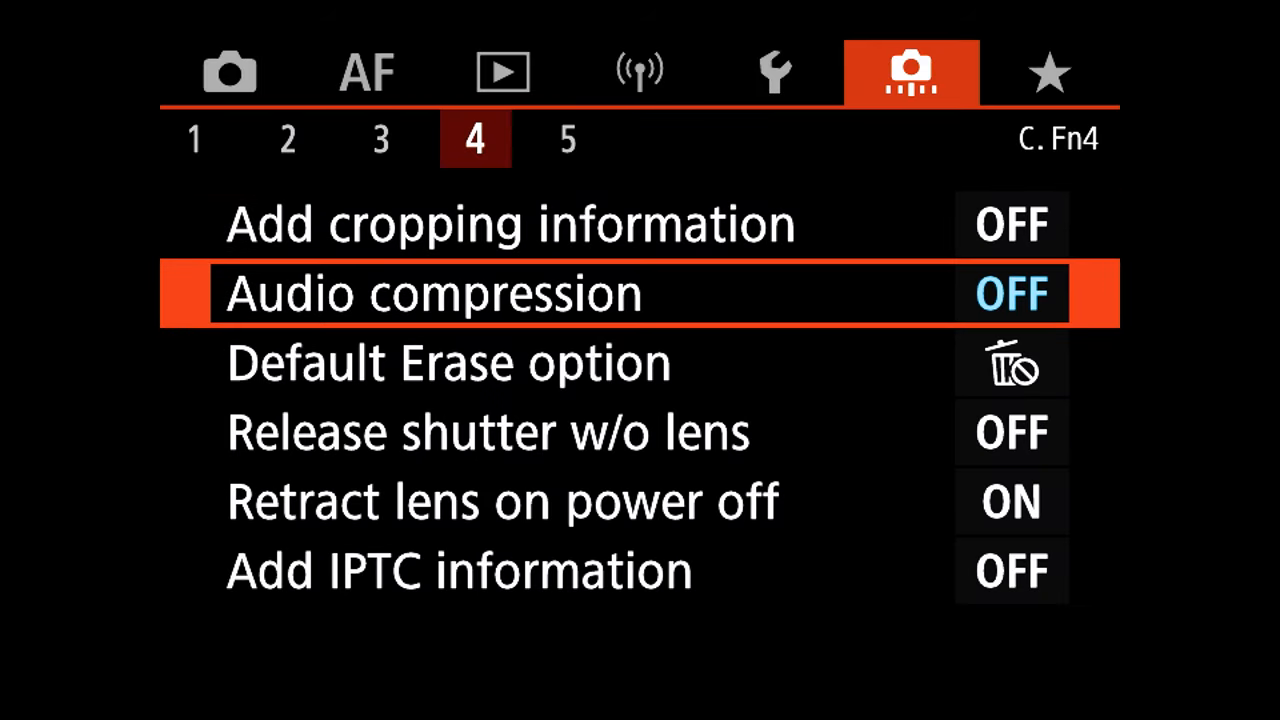
key("up")
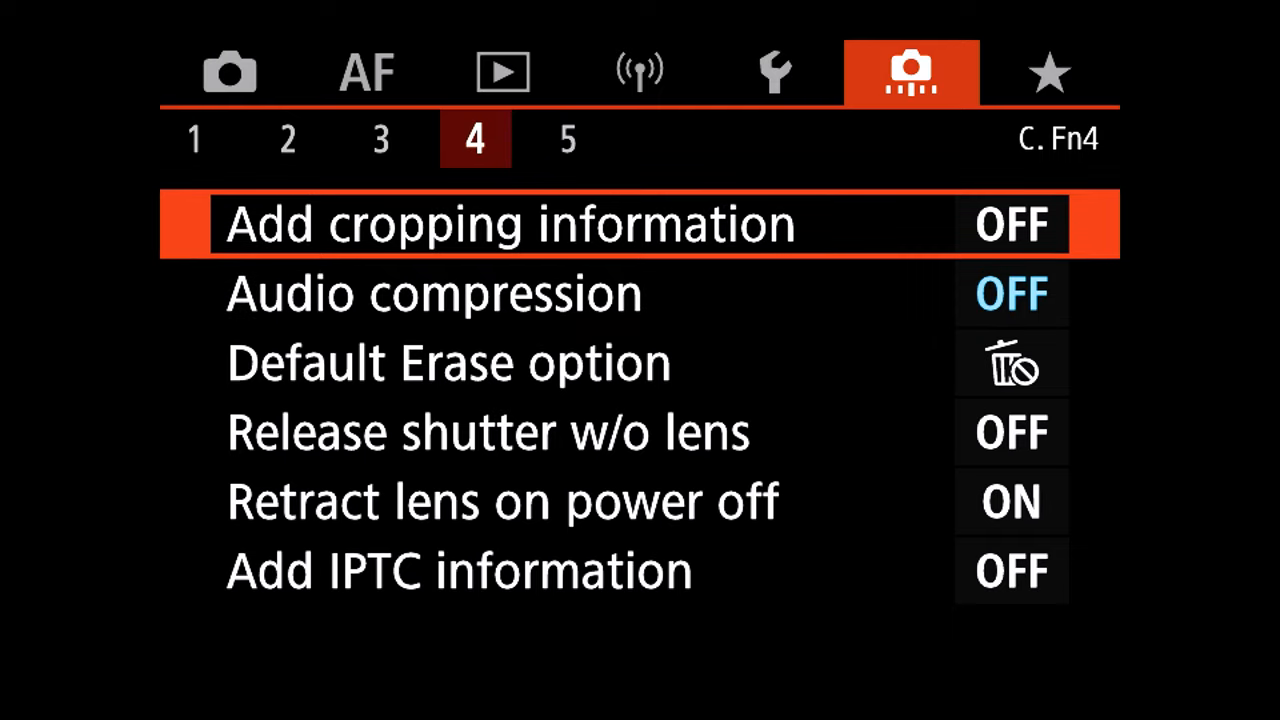
left_click(568, 138)
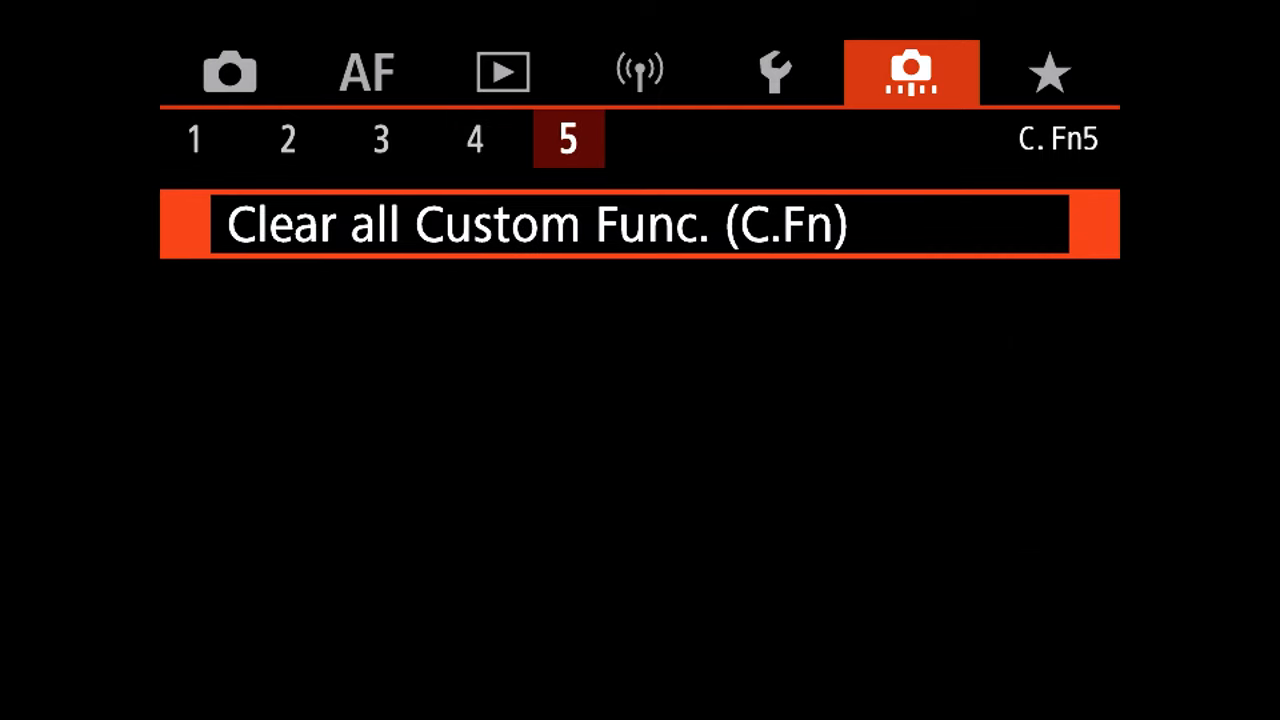
left_click(1048, 72)
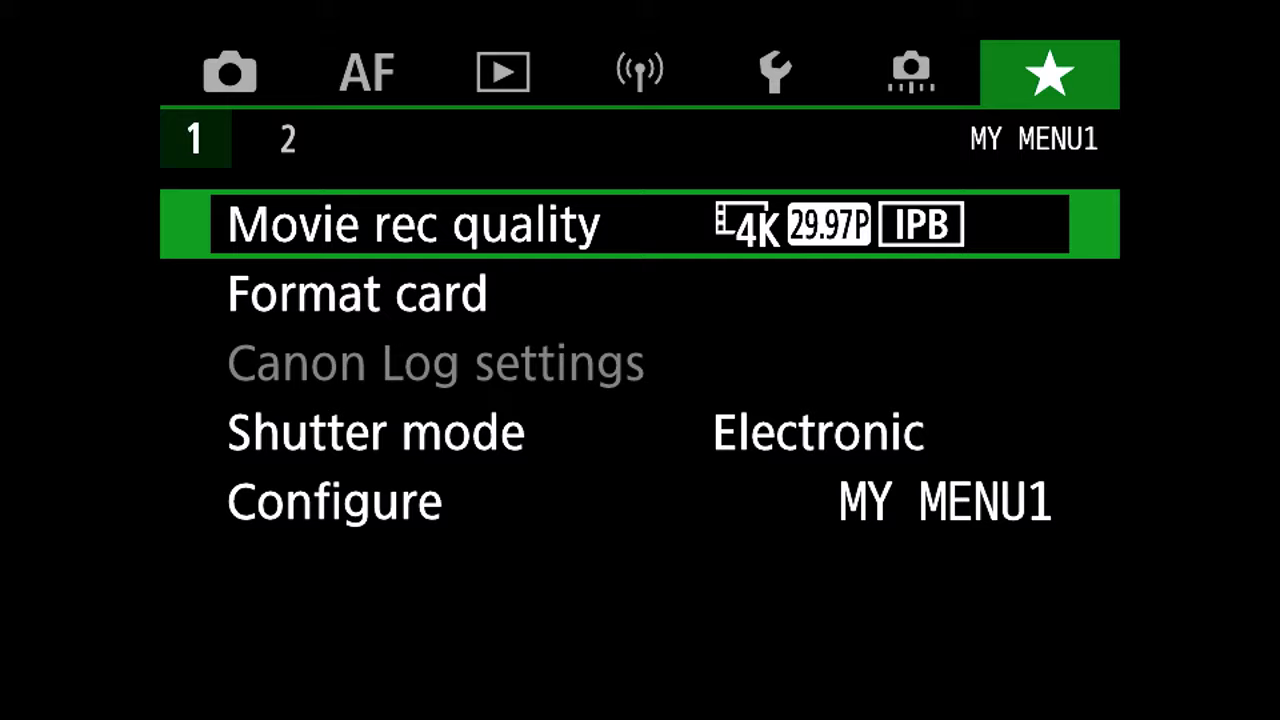
Step: Jump to shooting page 1 with 4K 29.97P IPB, movie cropping Disable and sound recording Manual
left_click(220, 68)
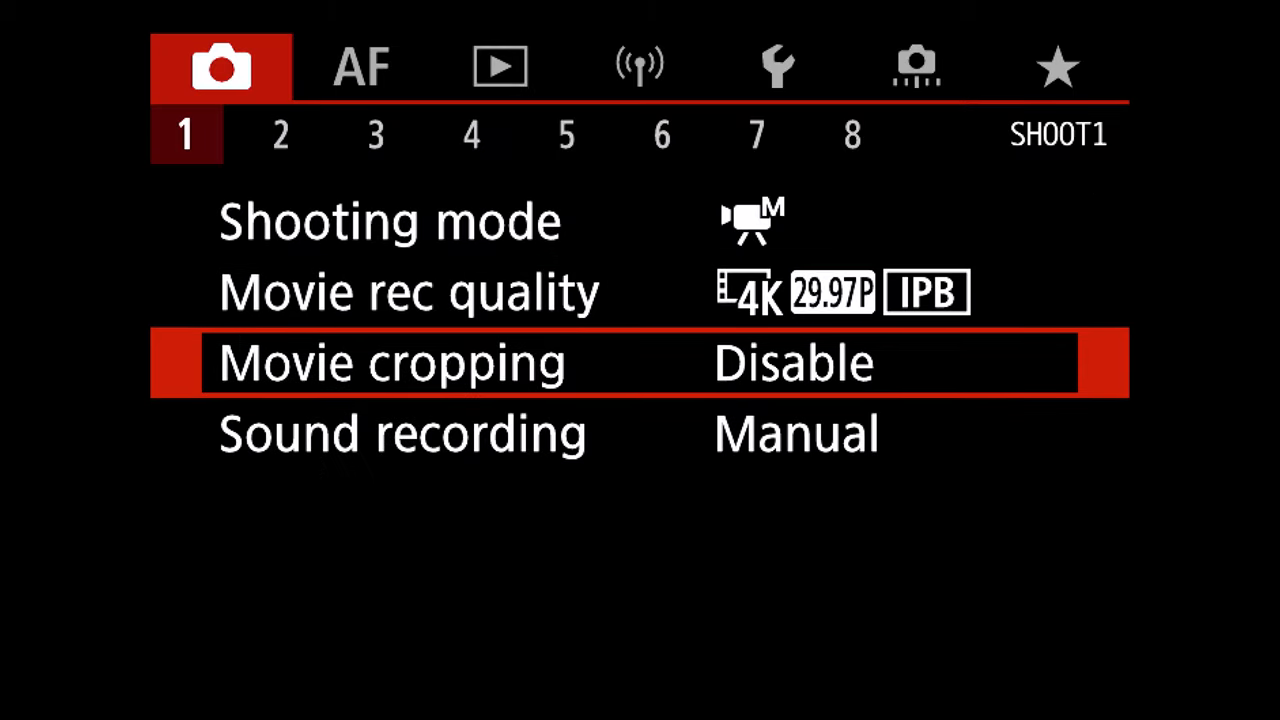
Step: Check movie ISO is Auto, range L(100)-25600, max 25600, then reach shooting page 3 (WB 5200K)
key("Down")
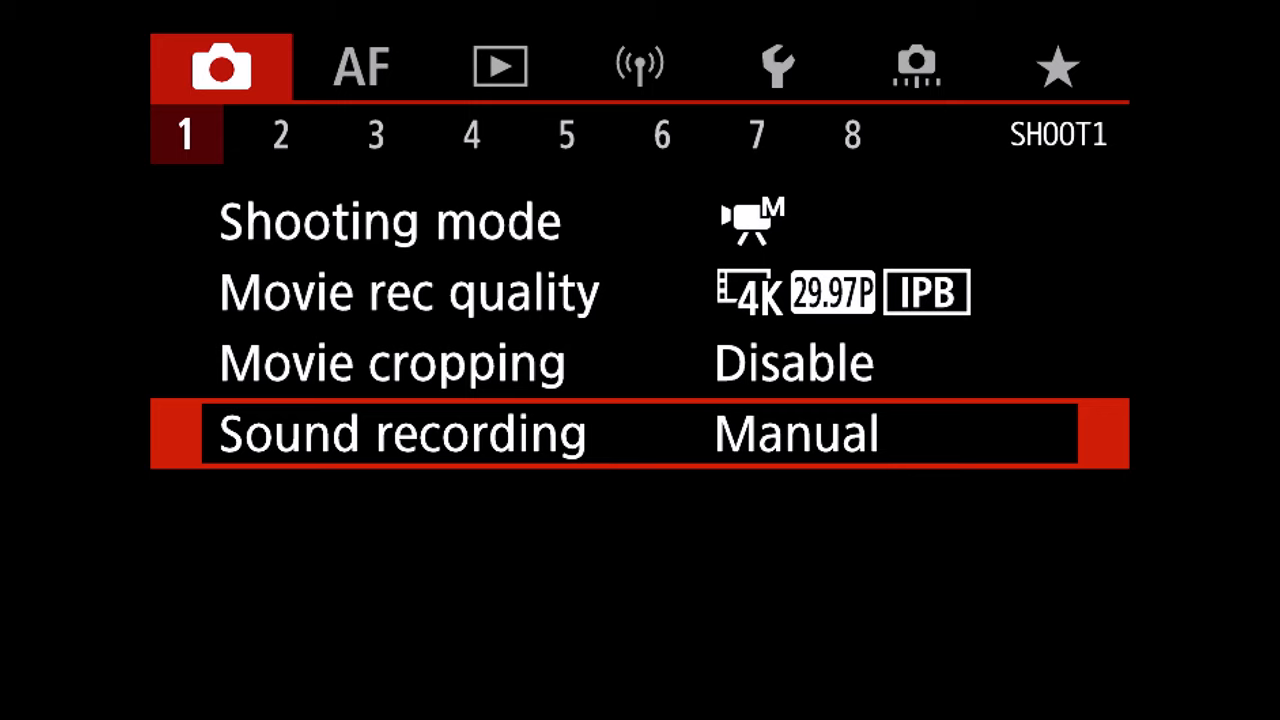
left_click(280, 132)
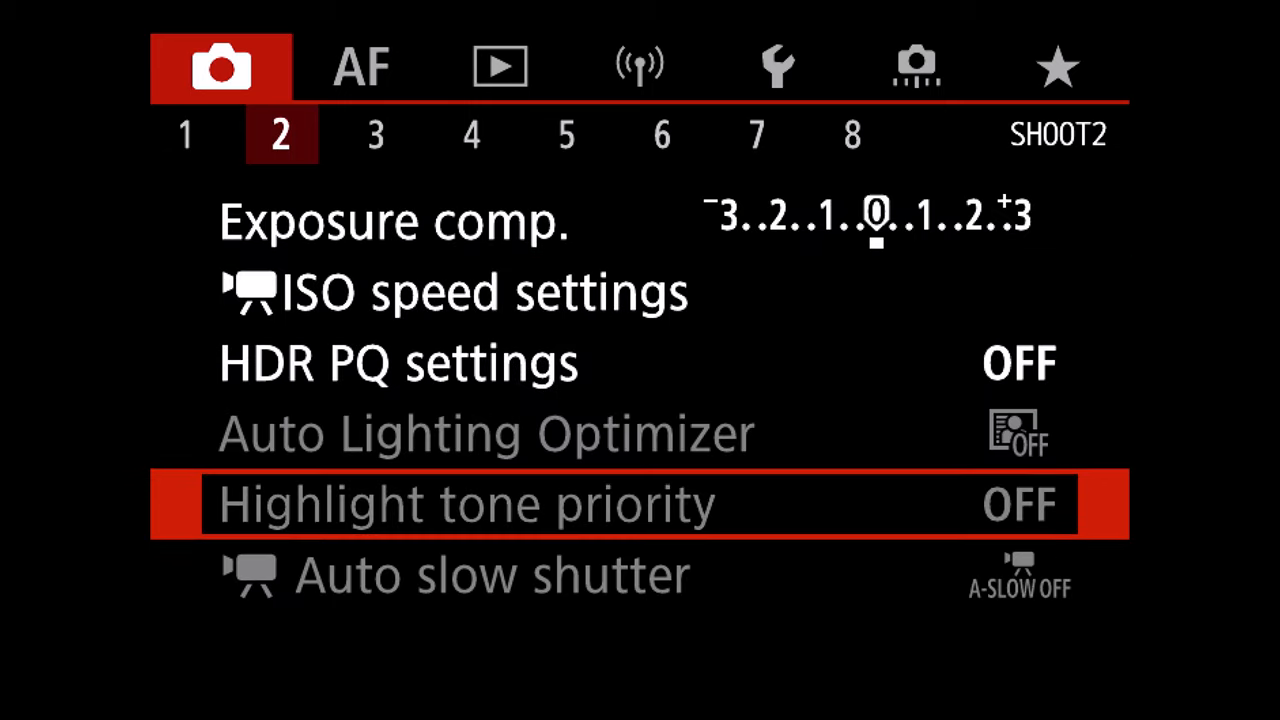
left_click(456, 292)
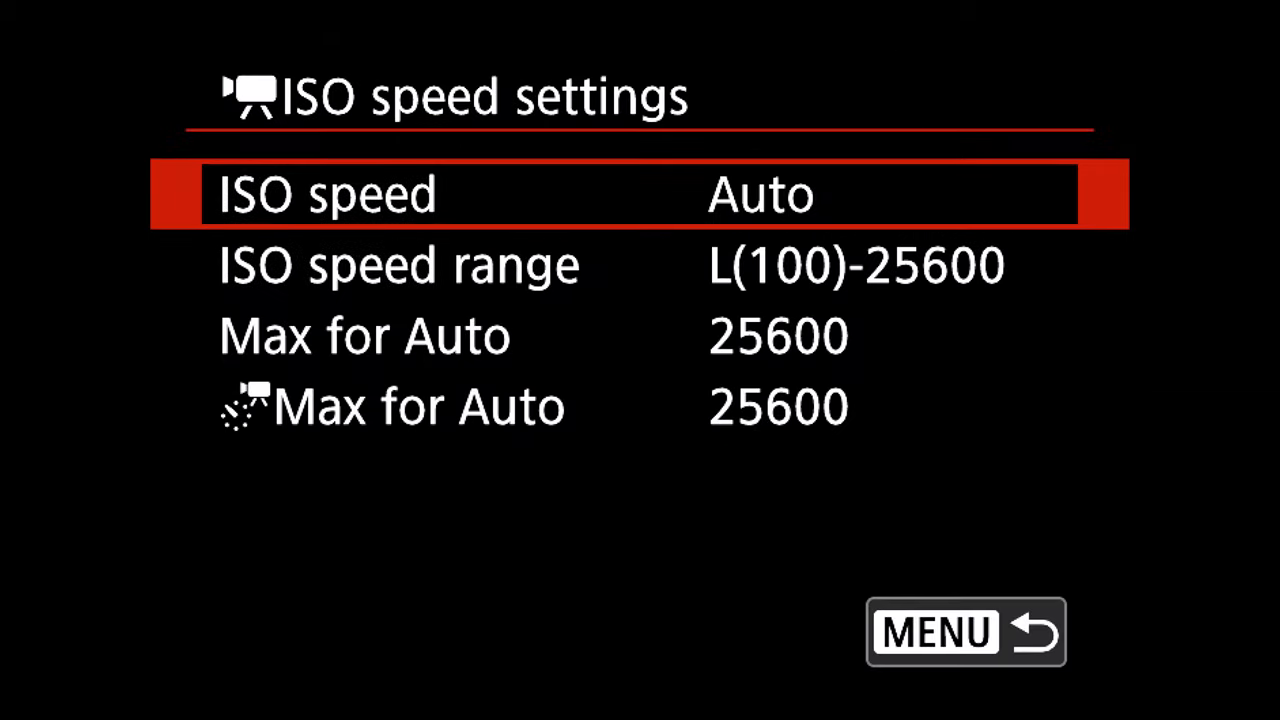
left_click(964, 632)
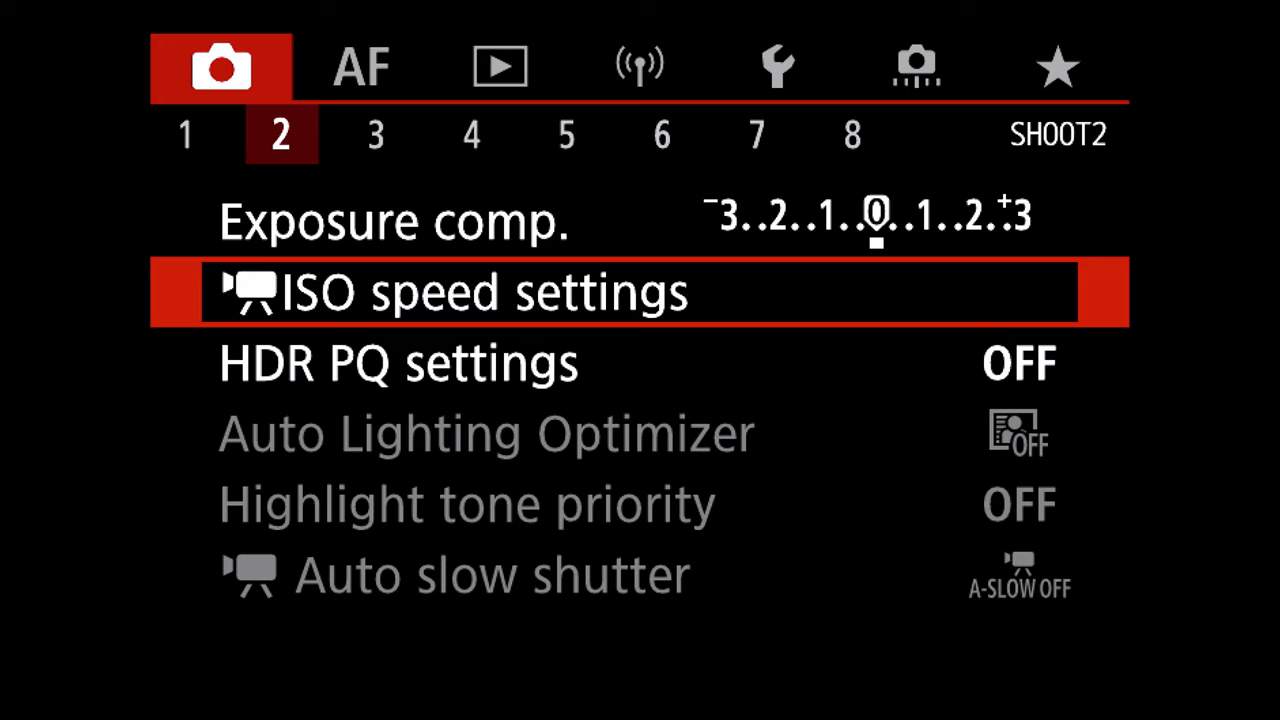
left_click(376, 132)
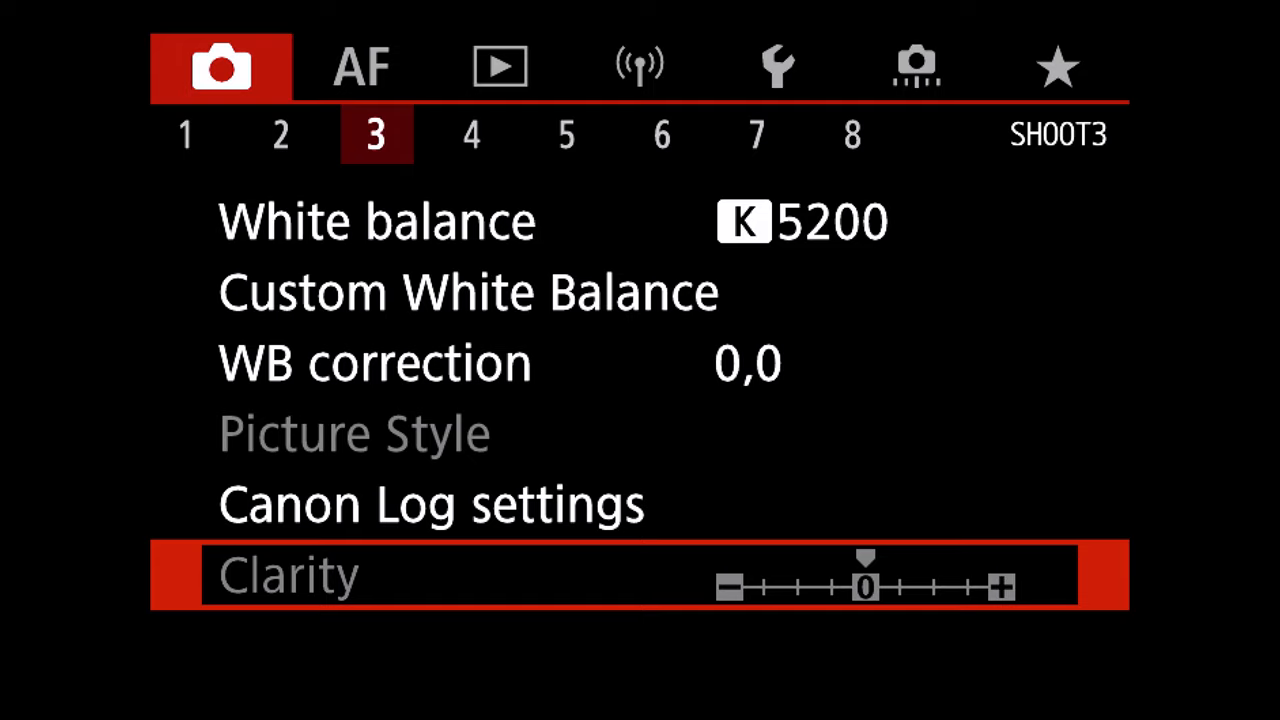
Step: Review the Canon Log settings (Characteristics, Color space) and return to shooting page 5
key("up")
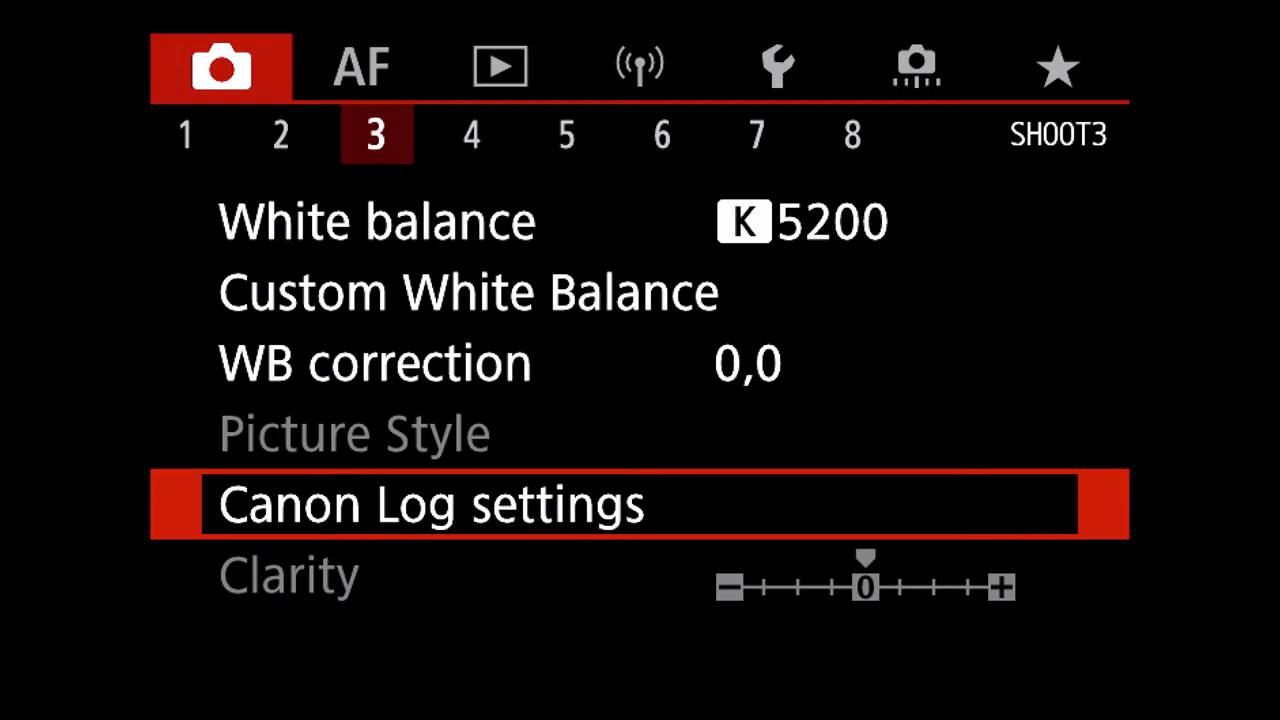
left_click(432, 504)
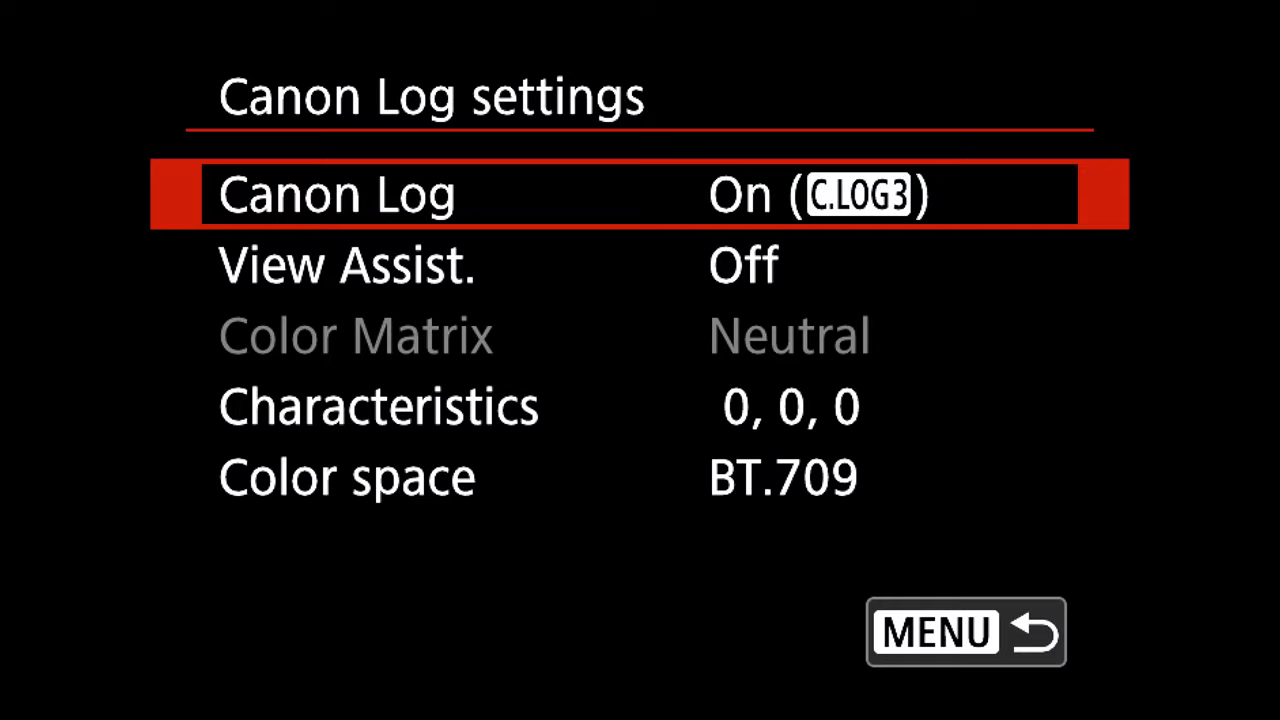
key("Down")
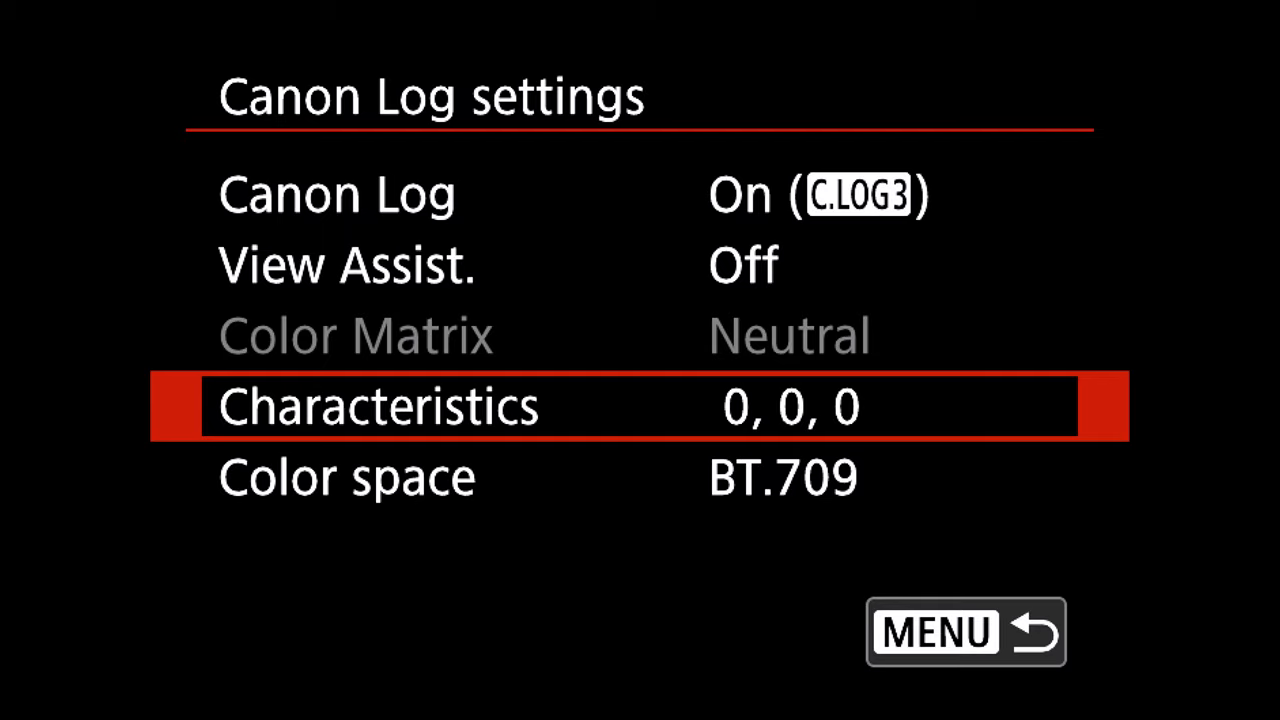
key("Down")
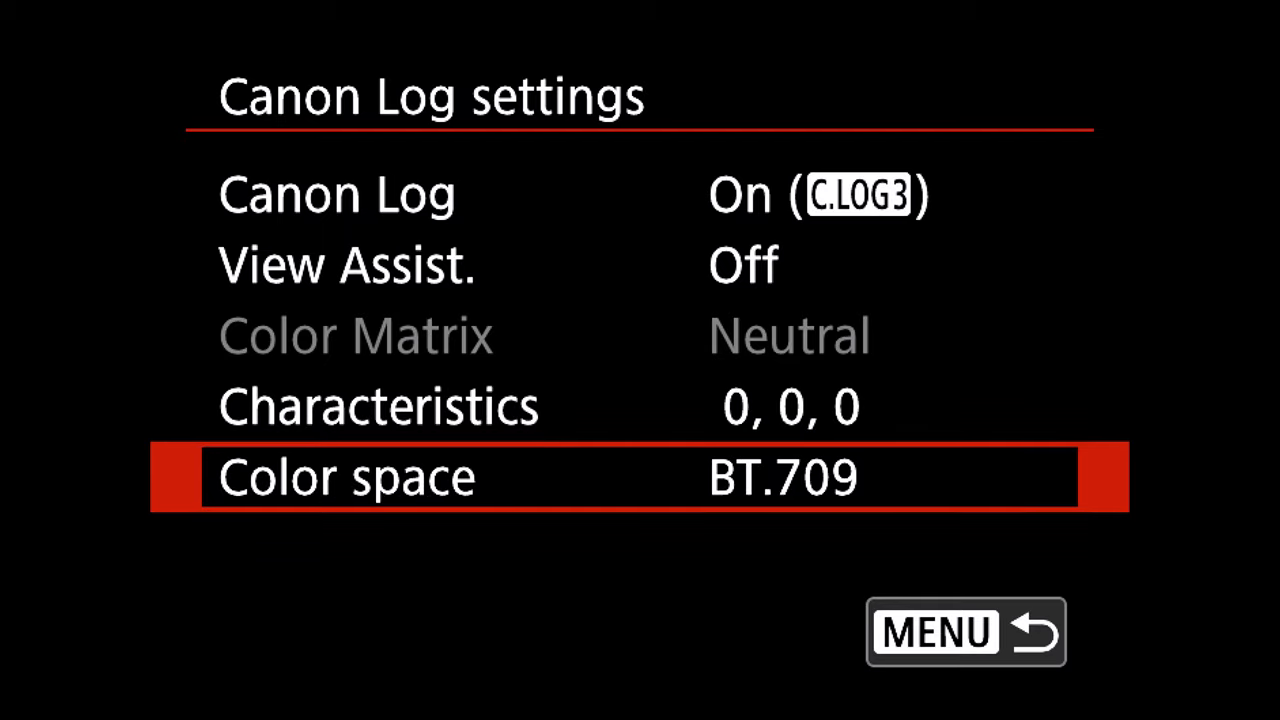
left_click(344, 476)
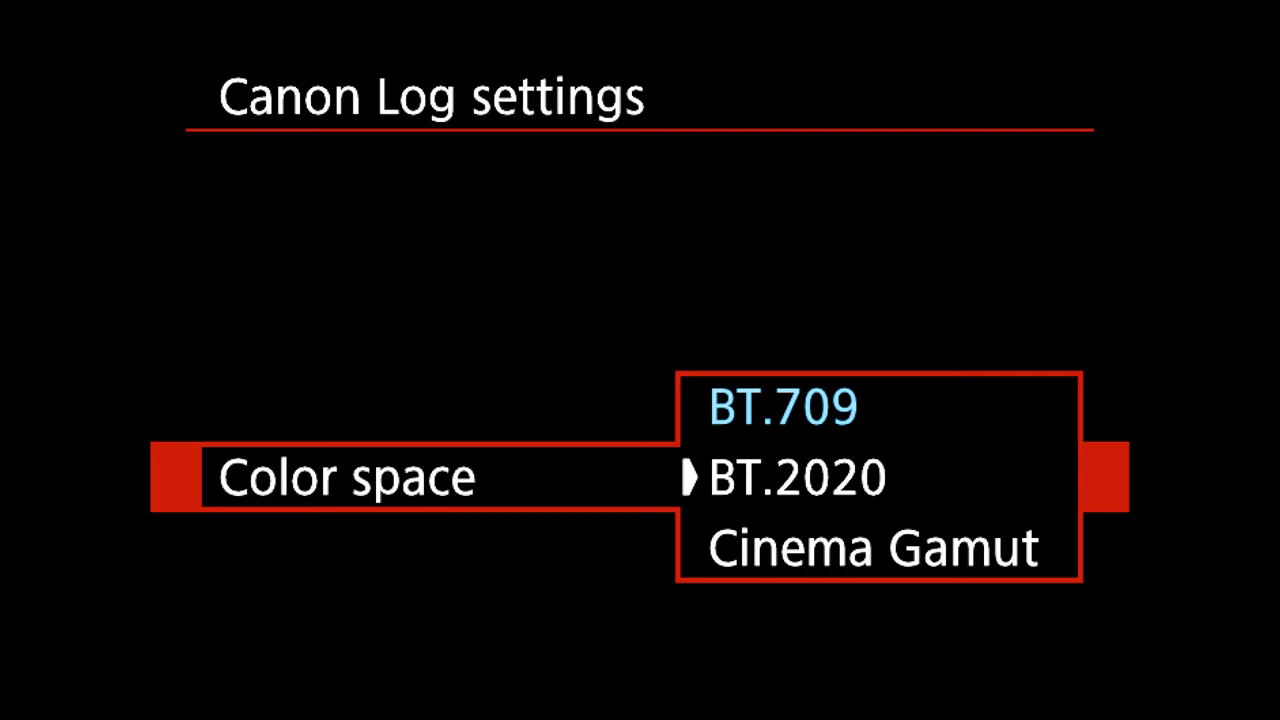
key("Up")
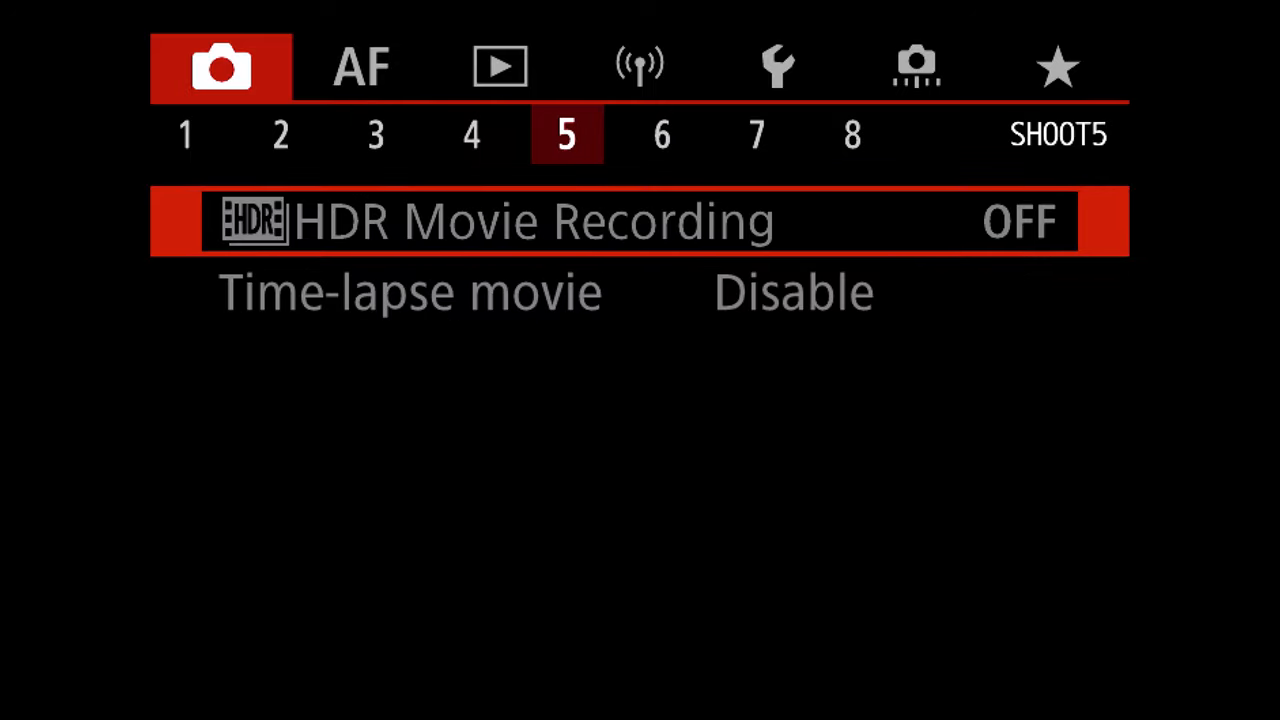
Step: Pass shooting page 6 and land on page 7 with Zebra settings highlighted
left_click(662, 134)
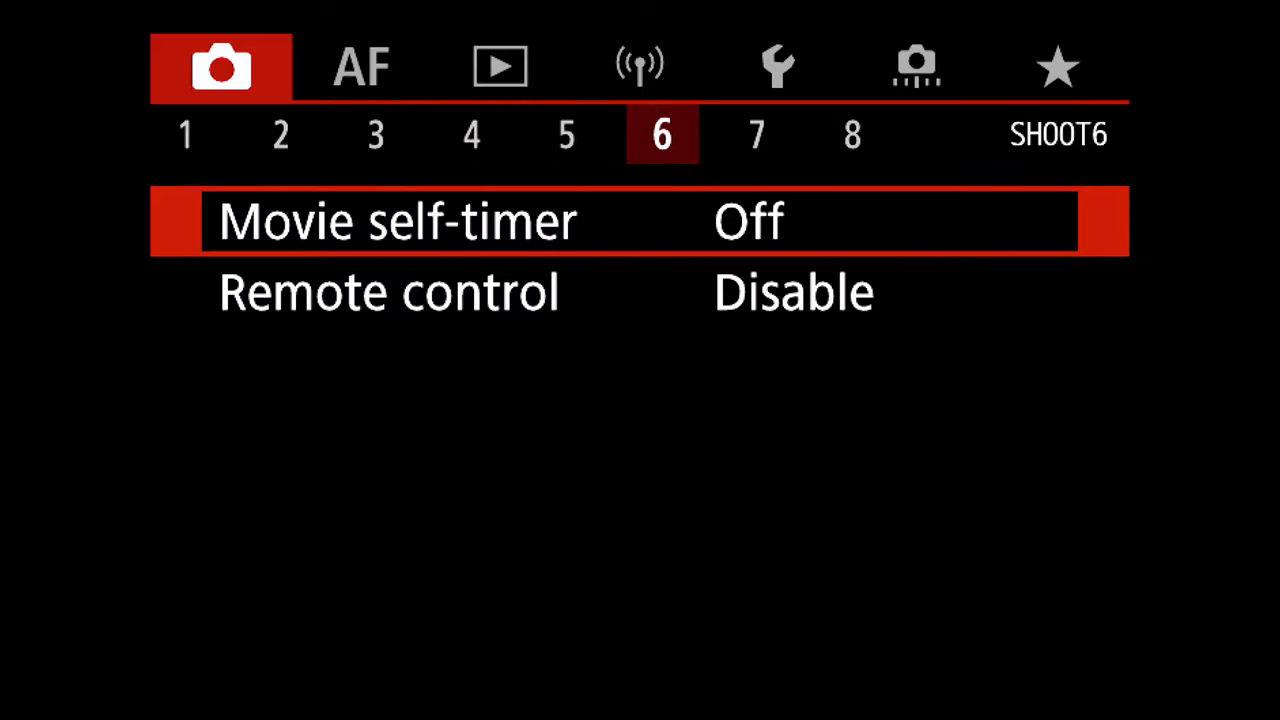
left_click(756, 134)
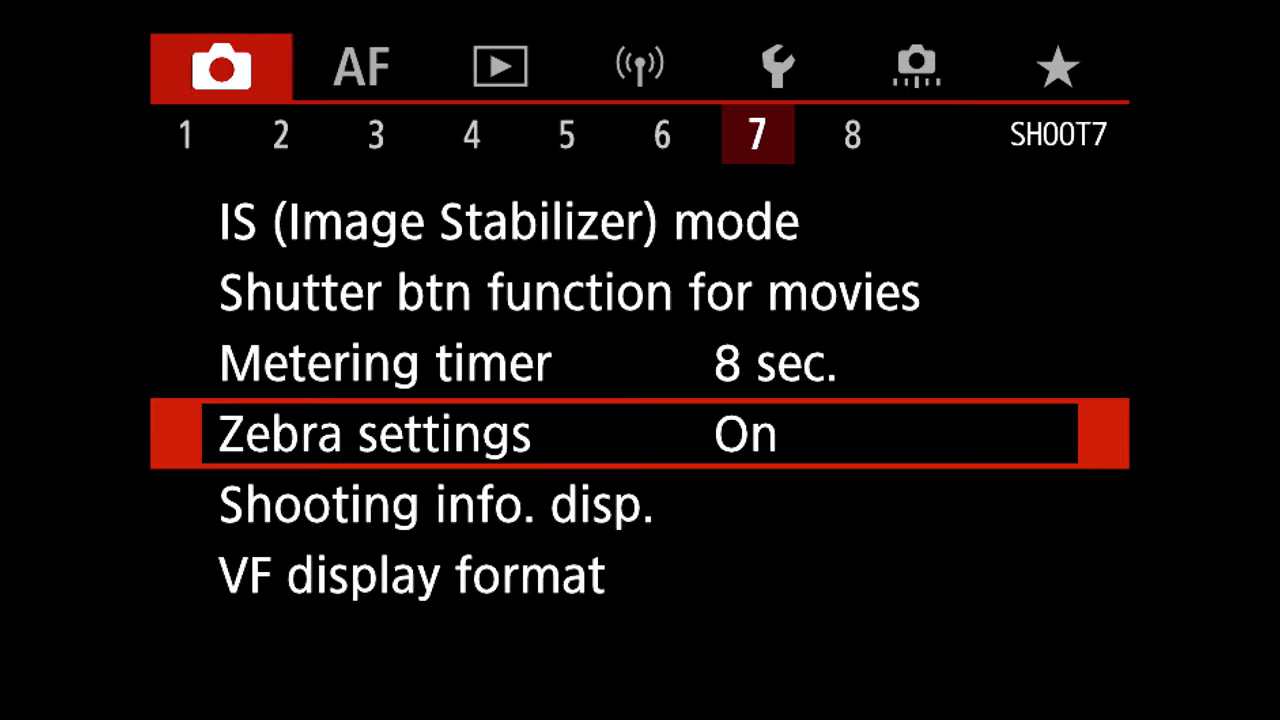
left_click(370, 432)
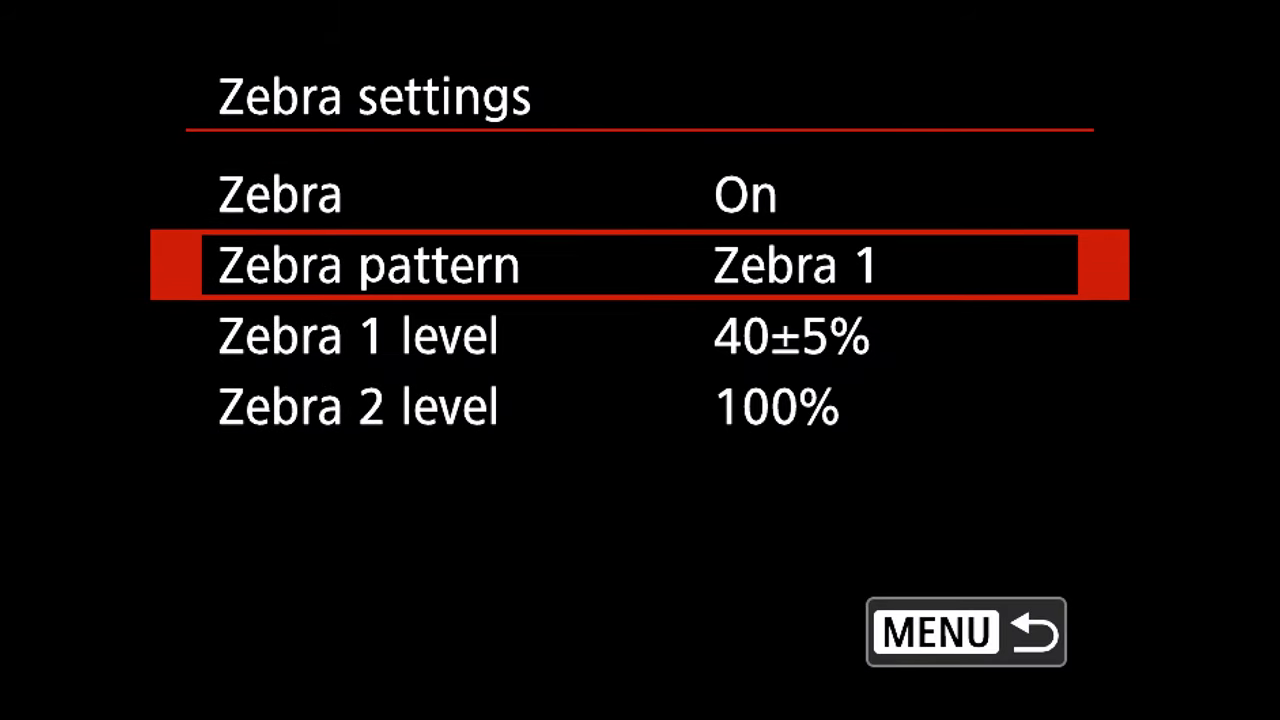
key("Down")
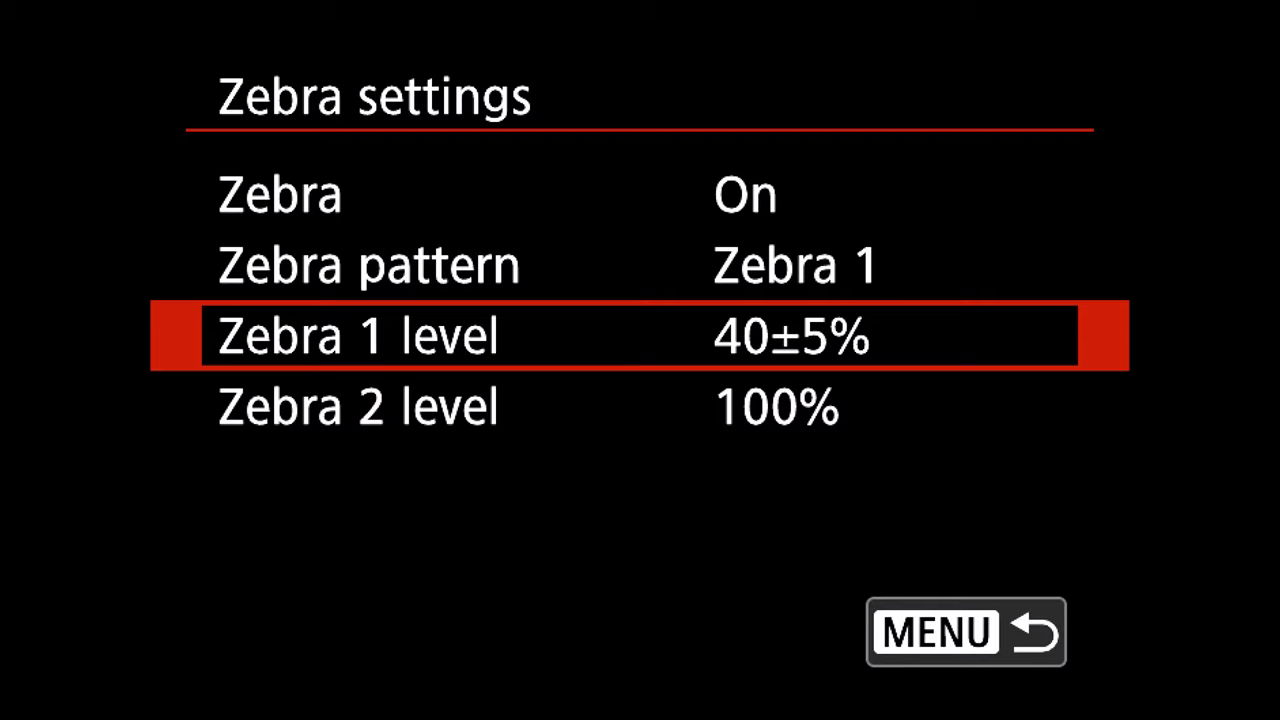
key("up")
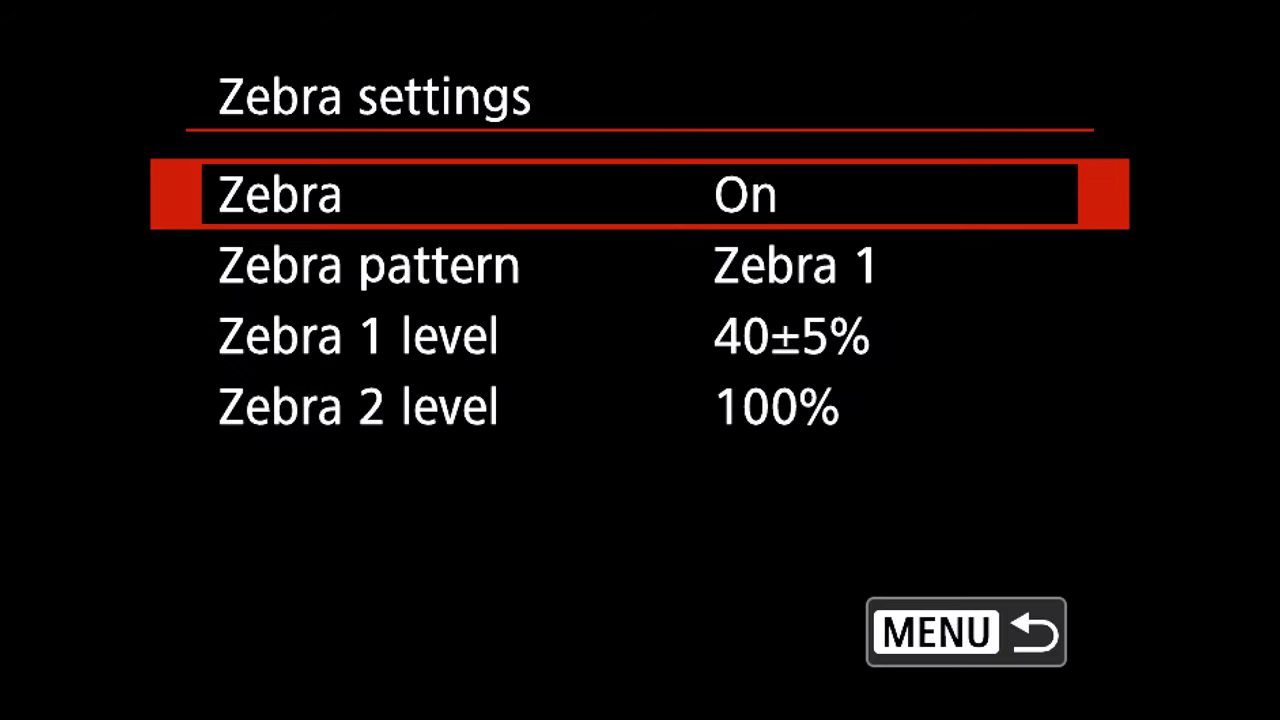
left_click(964, 632)
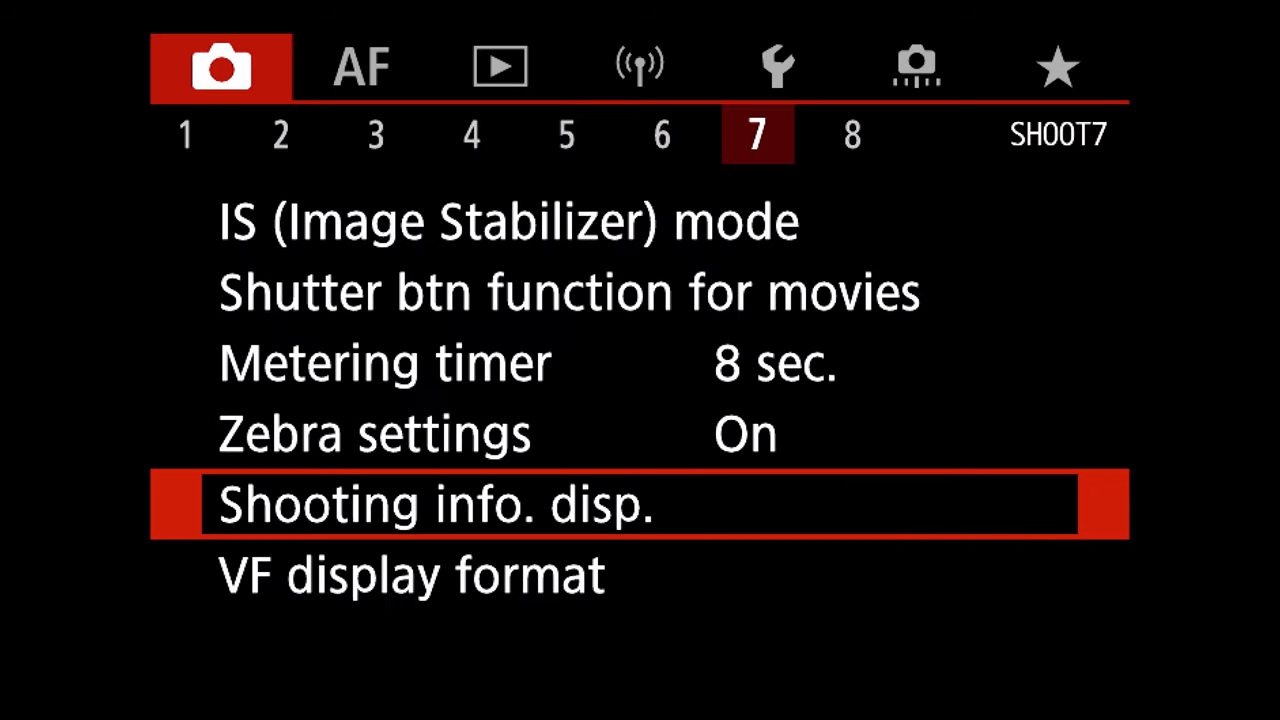
key("Down")
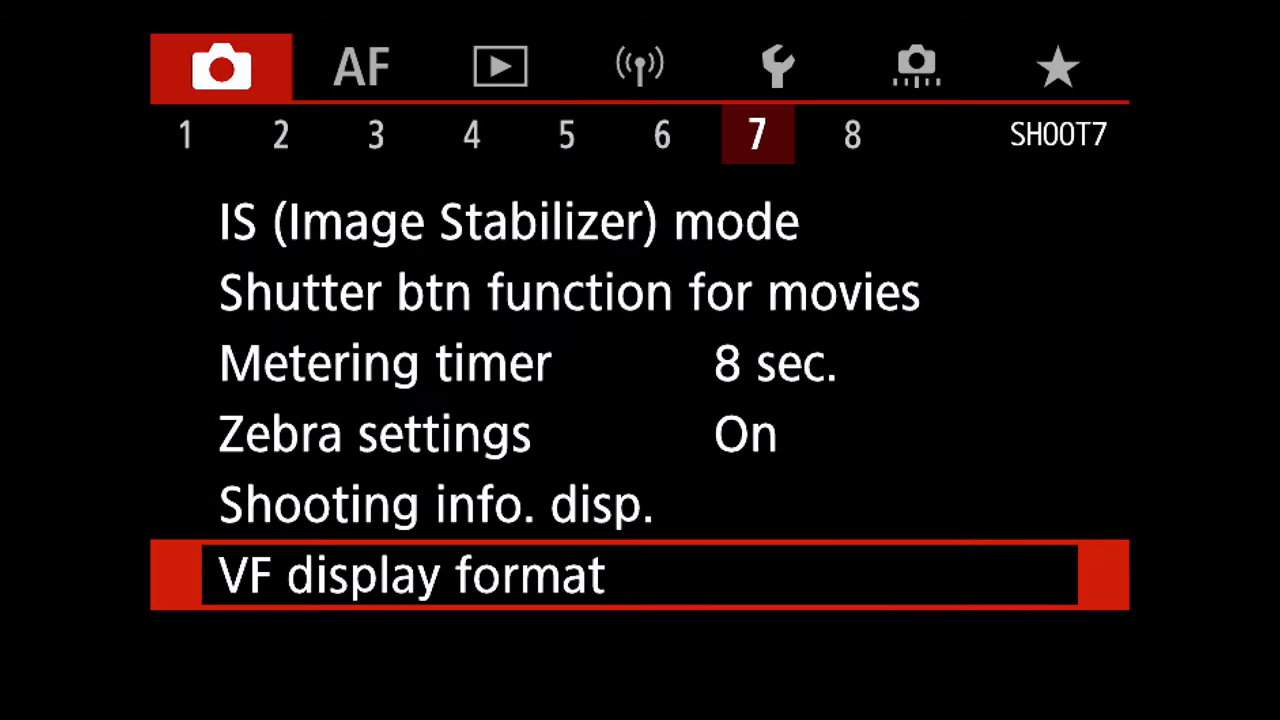
Step: Pass shooting page 8 and reach AF page 1 with Subject to detect People
left_click(852, 132)
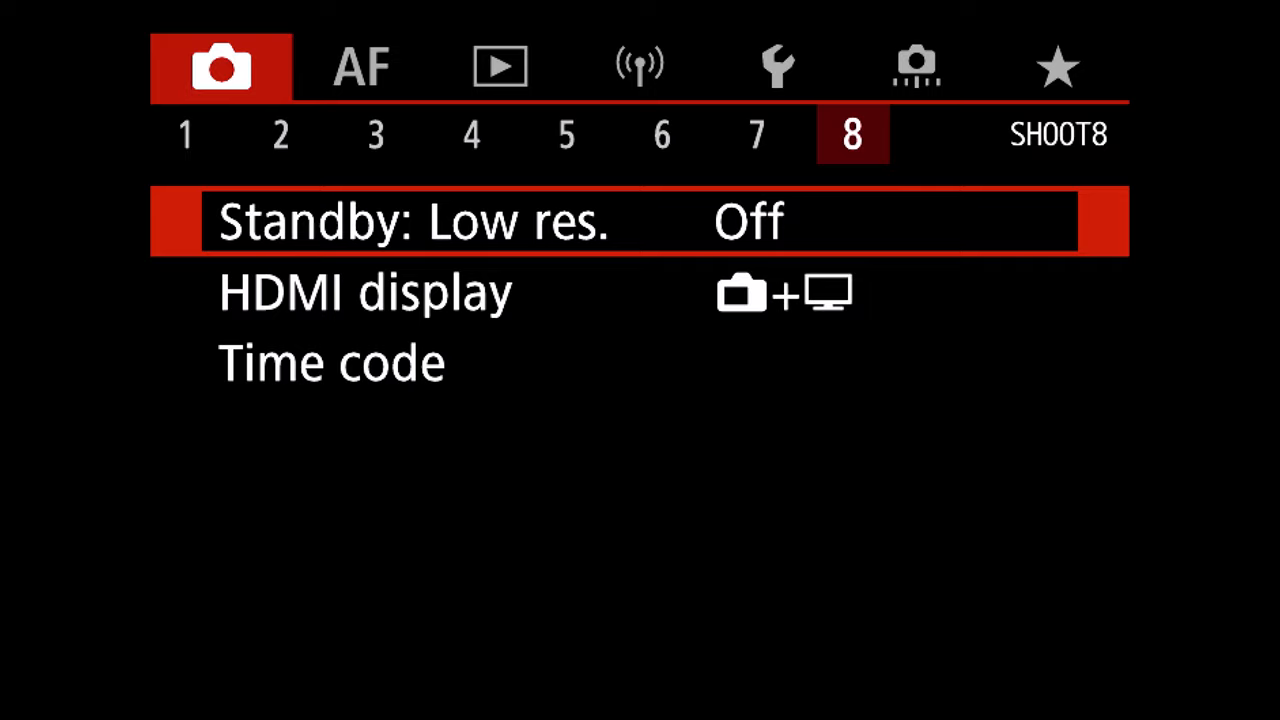
key("Down")
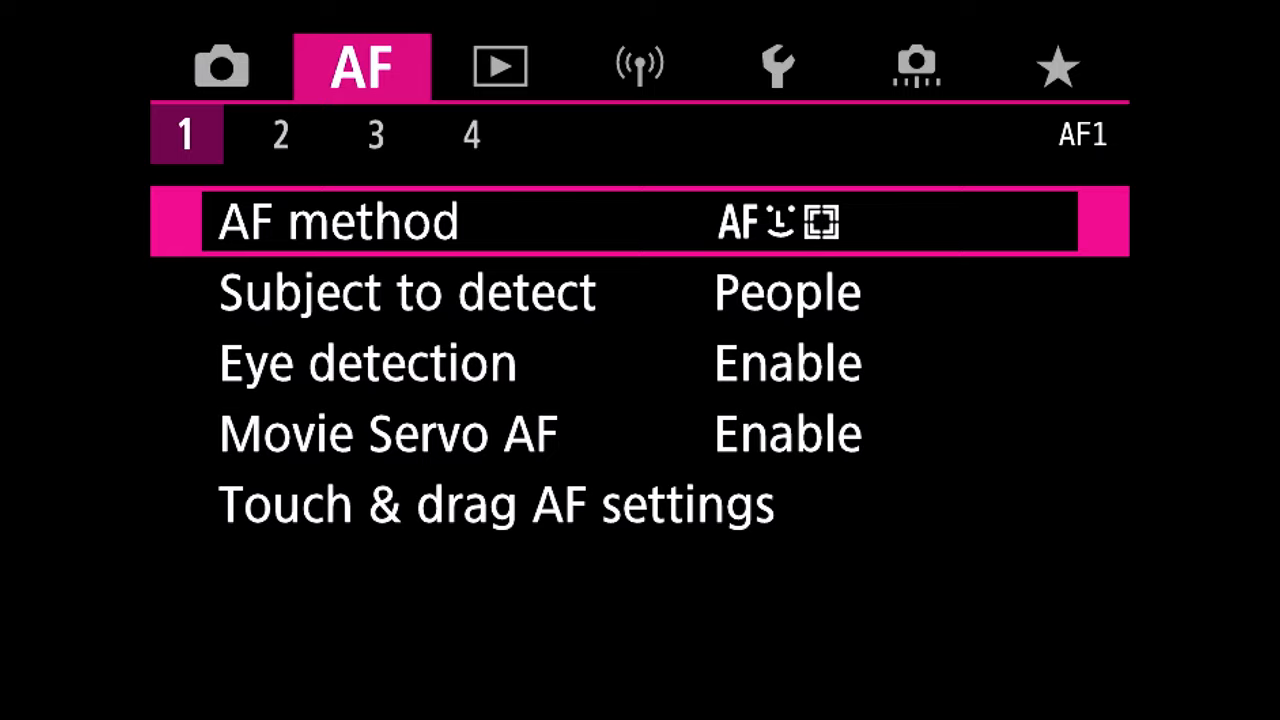
Step: Highlight Subject to detect on AF1, then reach AF page 2 with Focus guide On
key("Down")
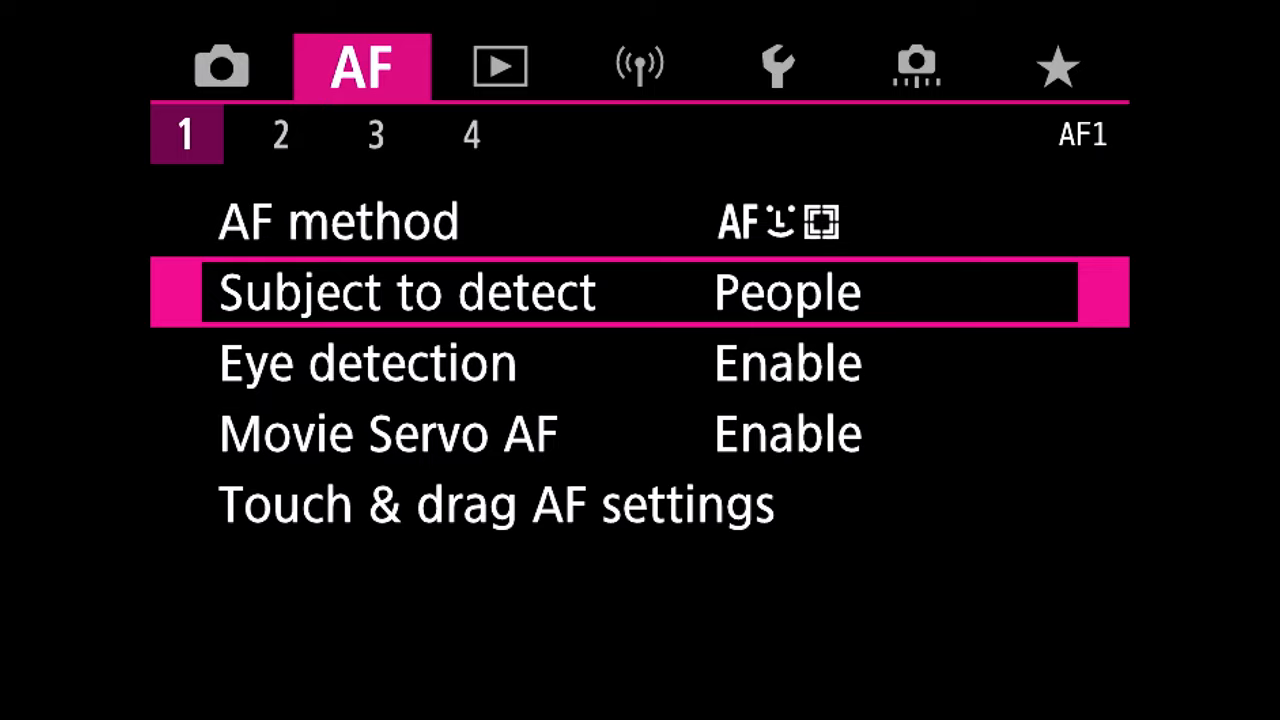
key("down")
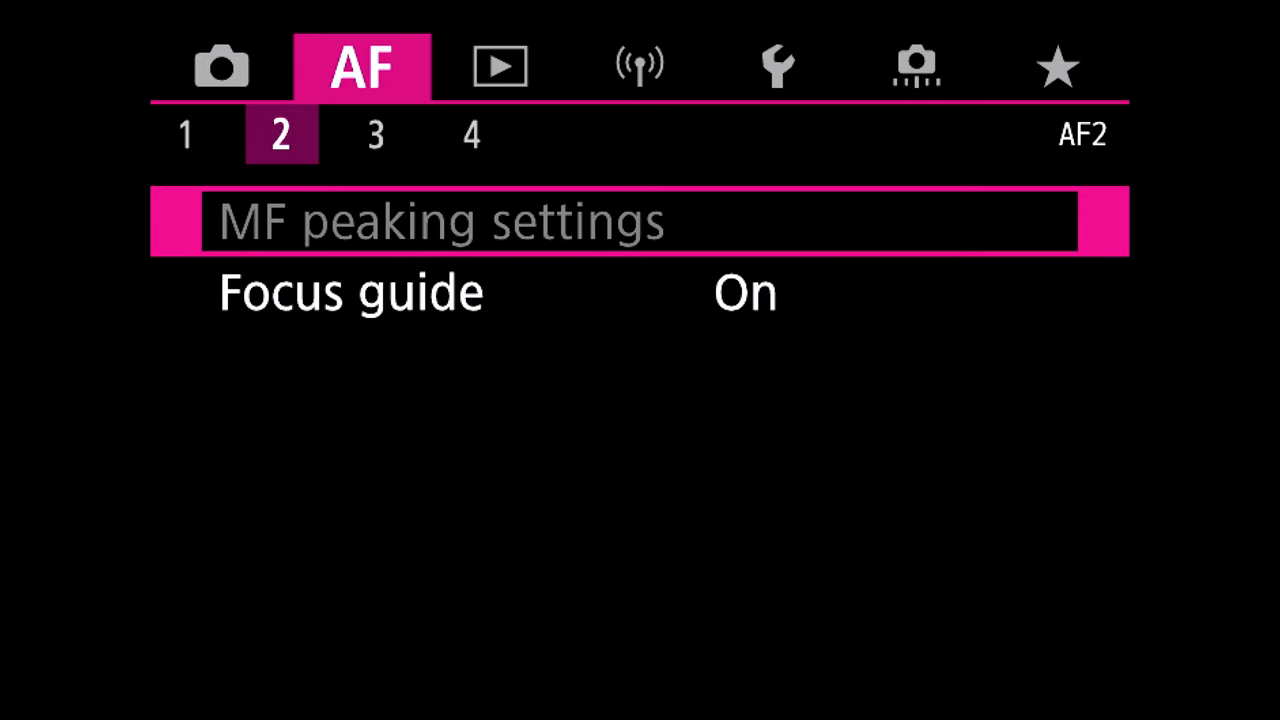
Step: Page through AF3, AF4, playback, network and setup tabs to reach custom functions page C.Fn3
left_click(376, 134)
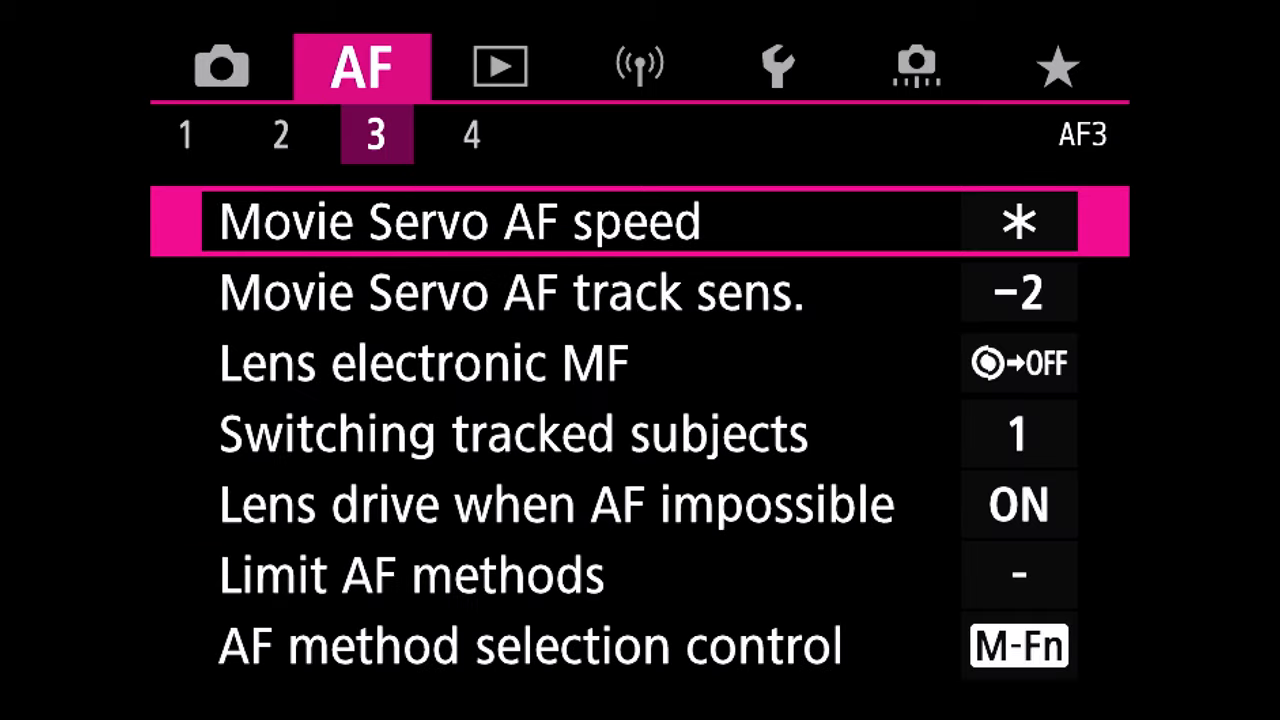
left_click(472, 134)
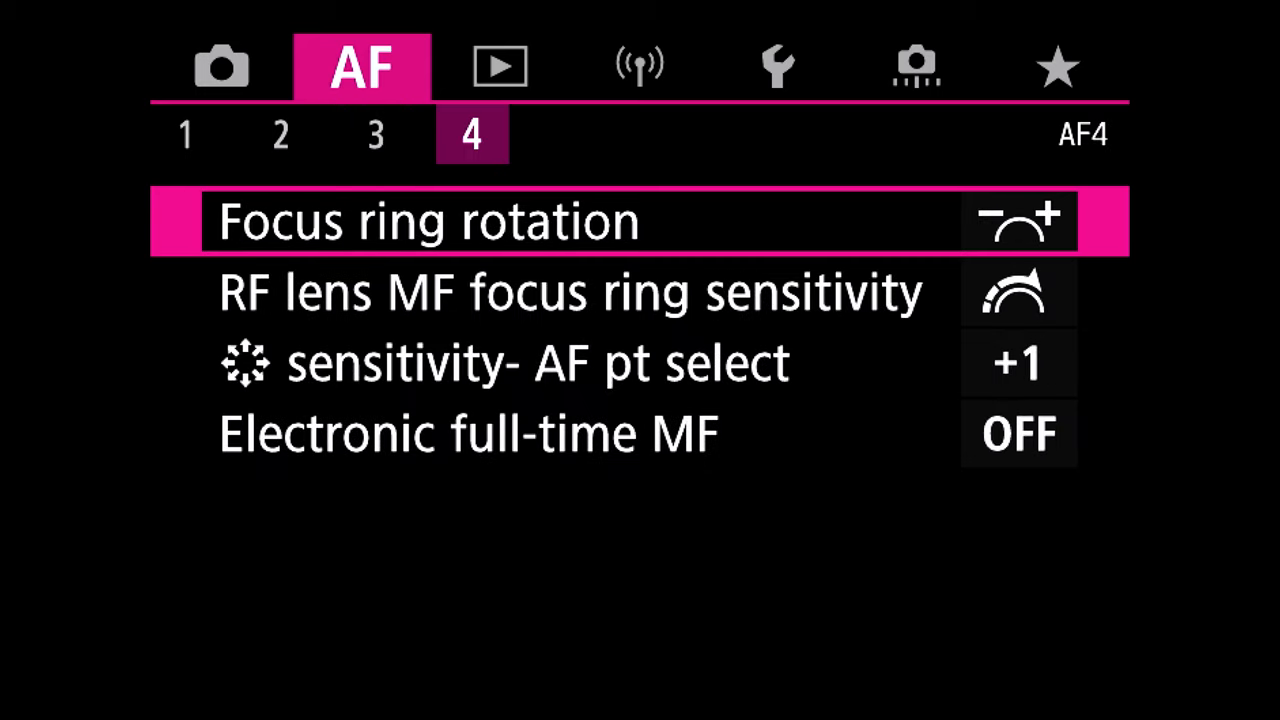
left_click(500, 66)
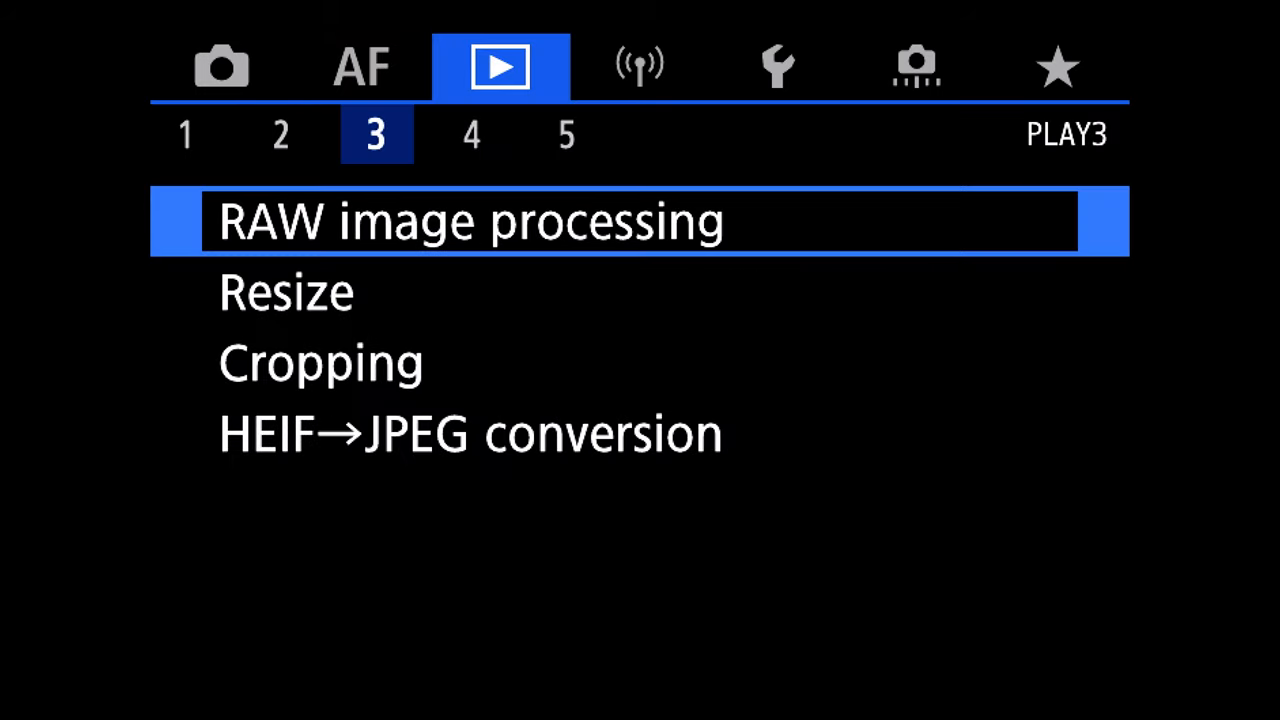
left_click(564, 132)
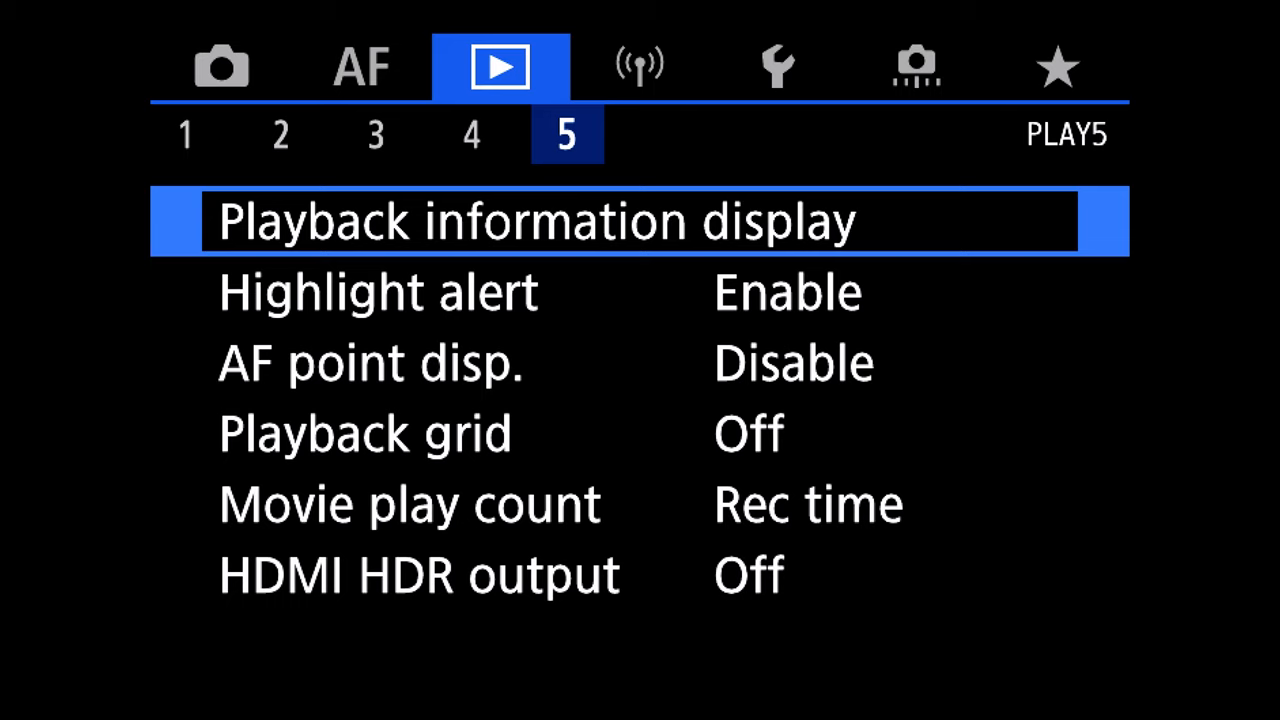
left_click(640, 68)
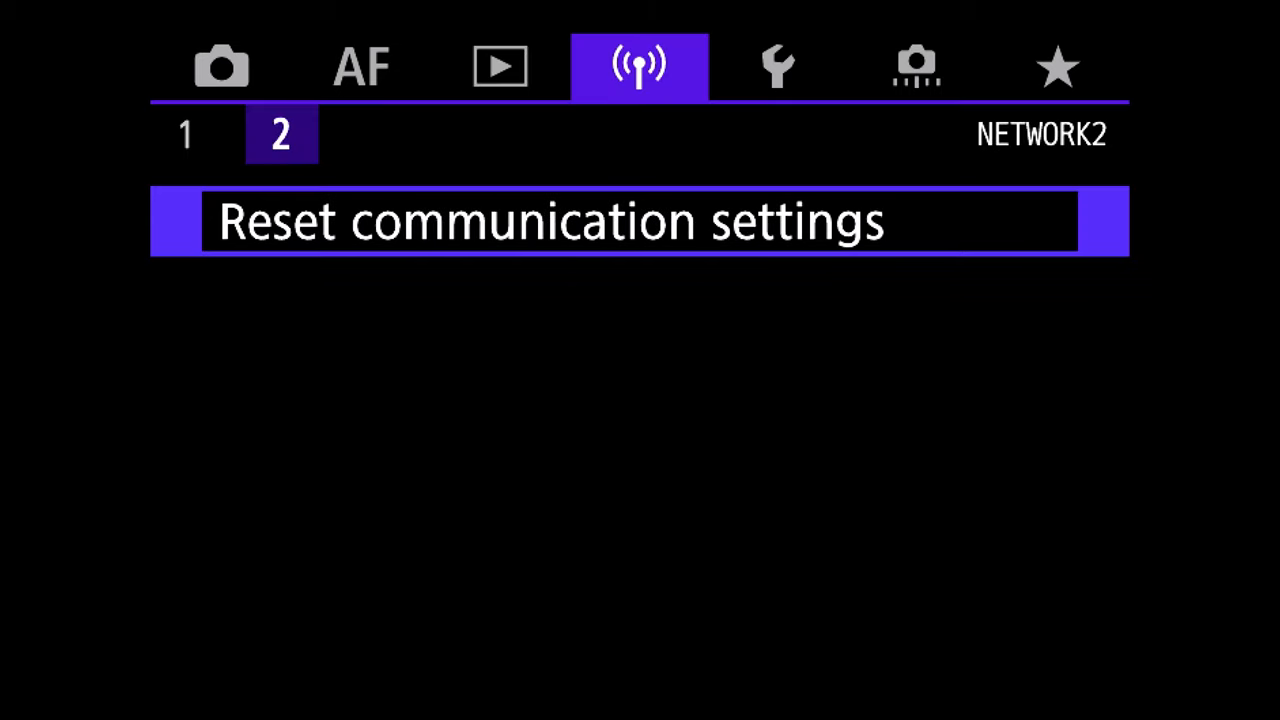
left_click(778, 68)
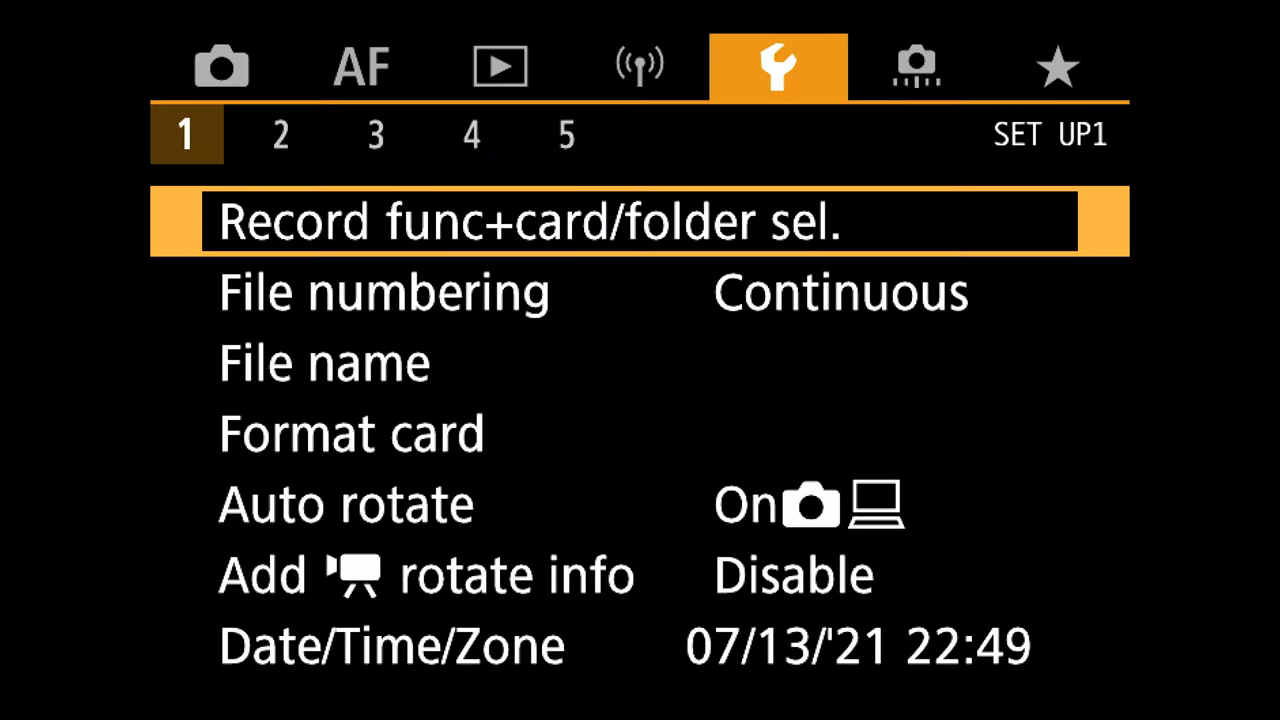
left_click(472, 134)
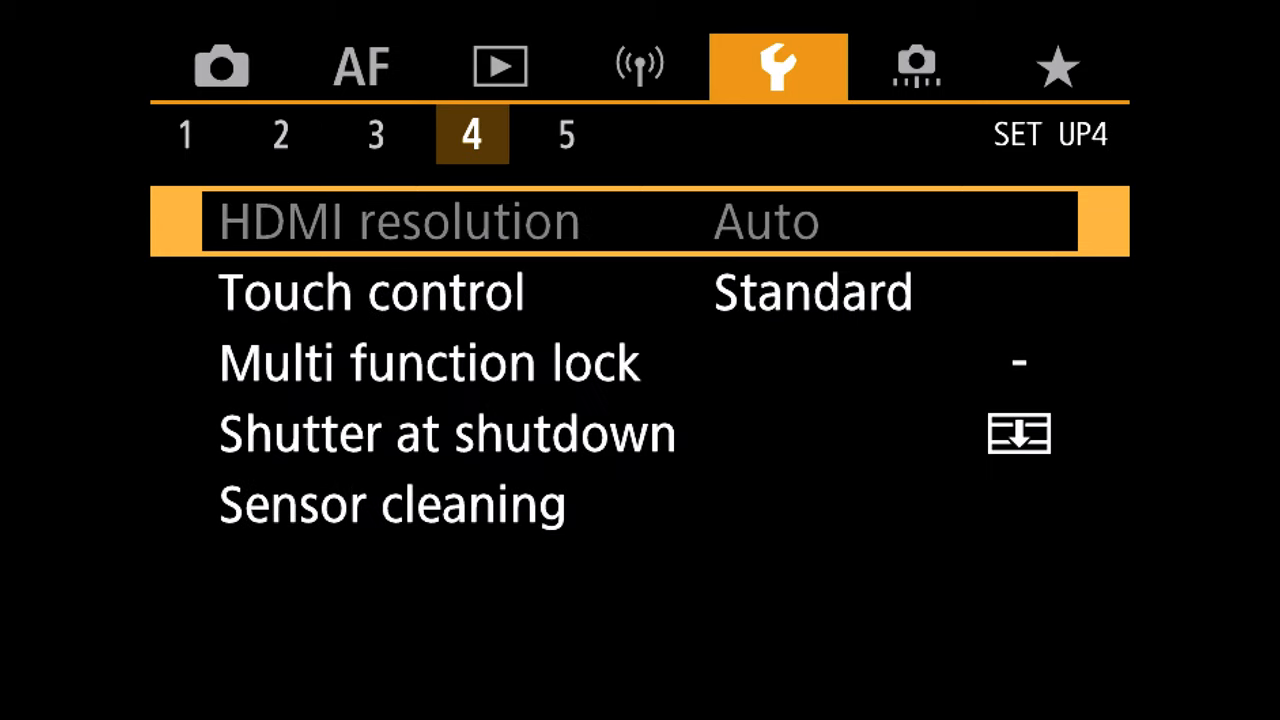
left_click(916, 66)
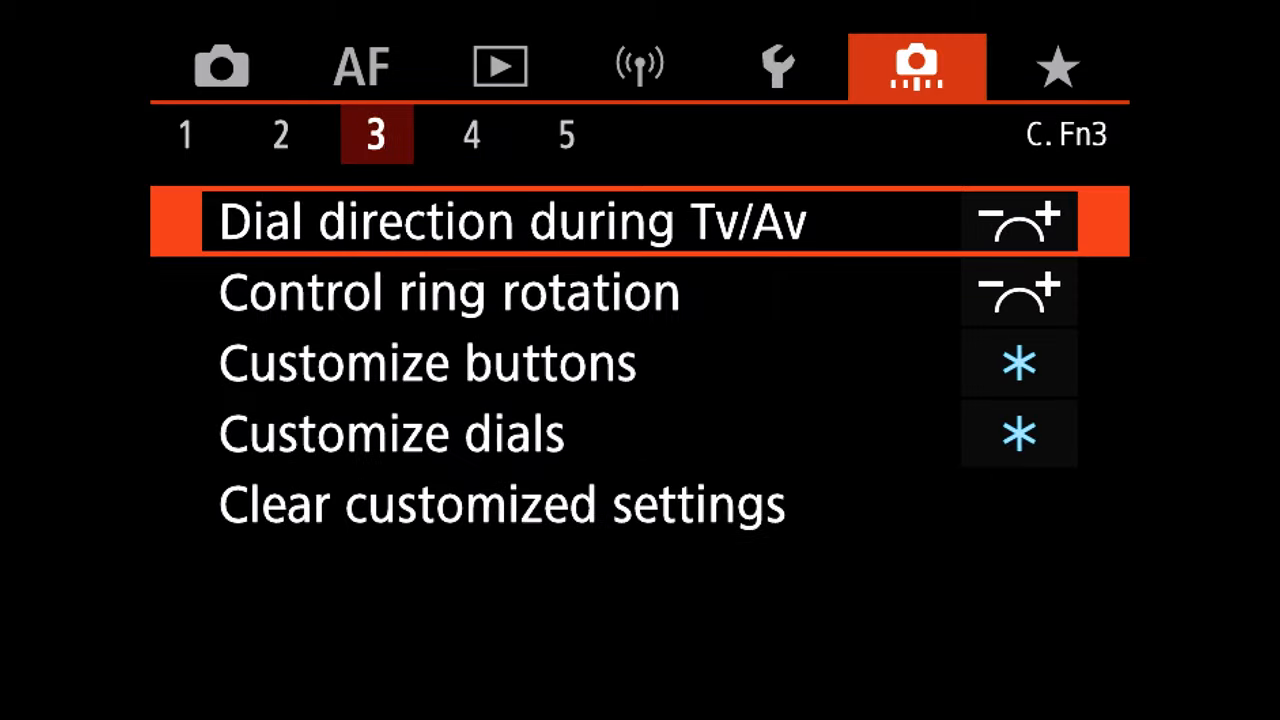